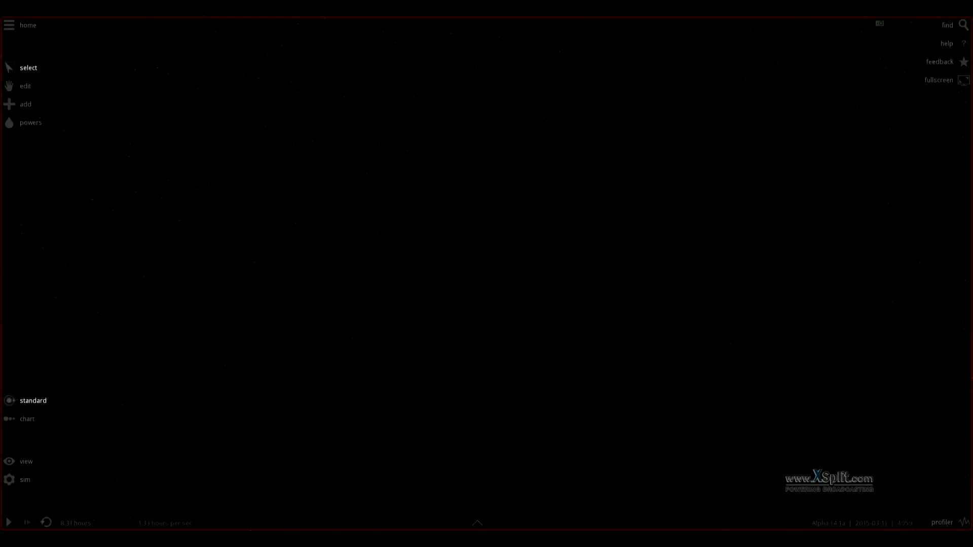
mouse_move(218, 313)
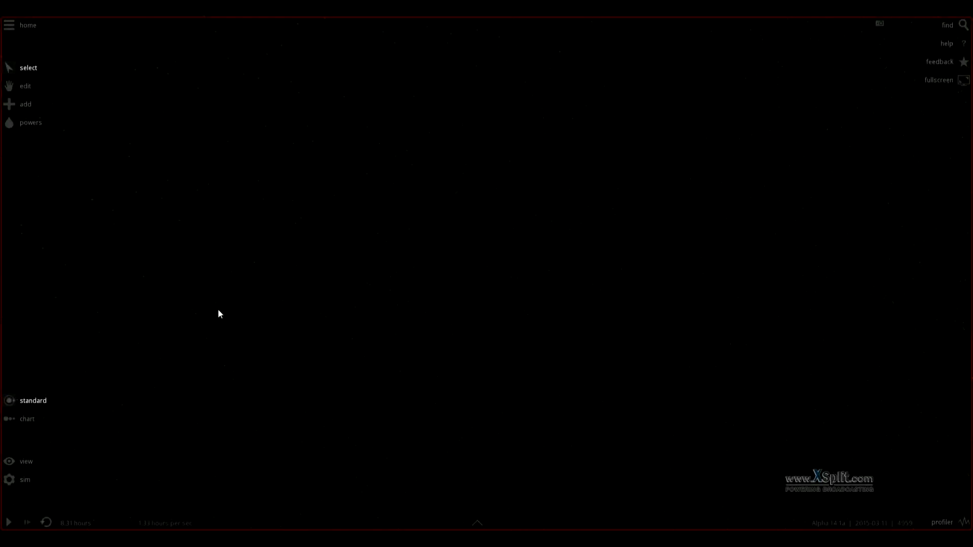
mouse_move(121, 146)
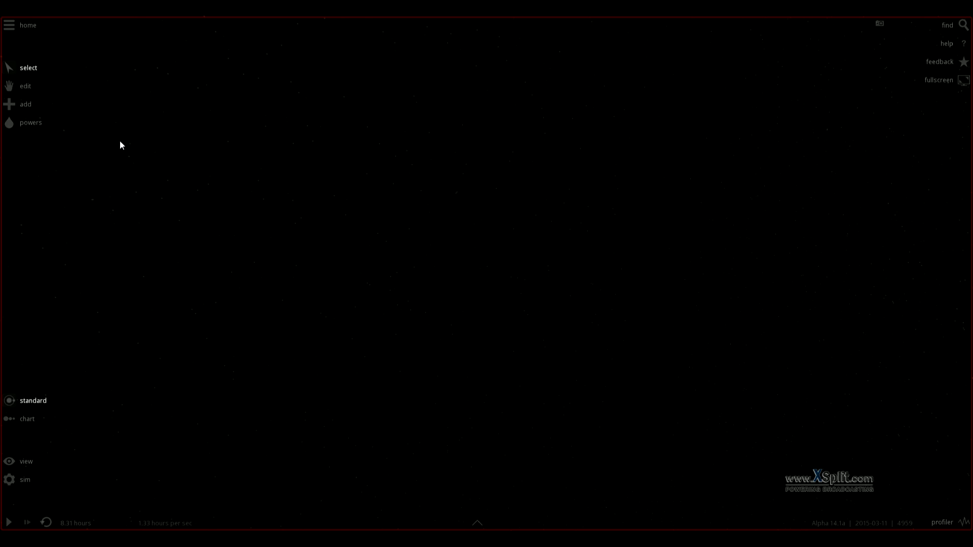
Open the Add panel to show the planet catalogue with Jupiter's details
click(25, 104)
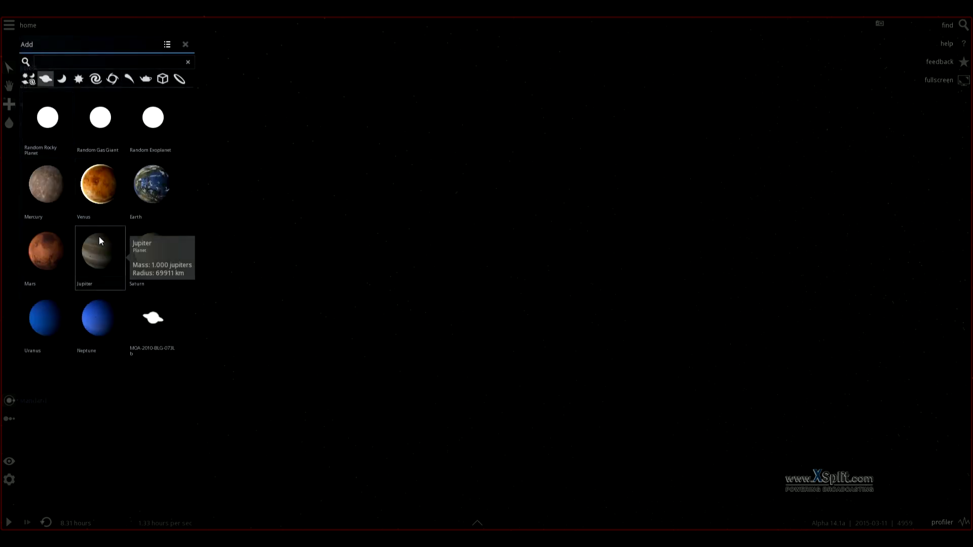
Pick Jupiter from the catalogue and place Jupiters in space
click(100, 252)
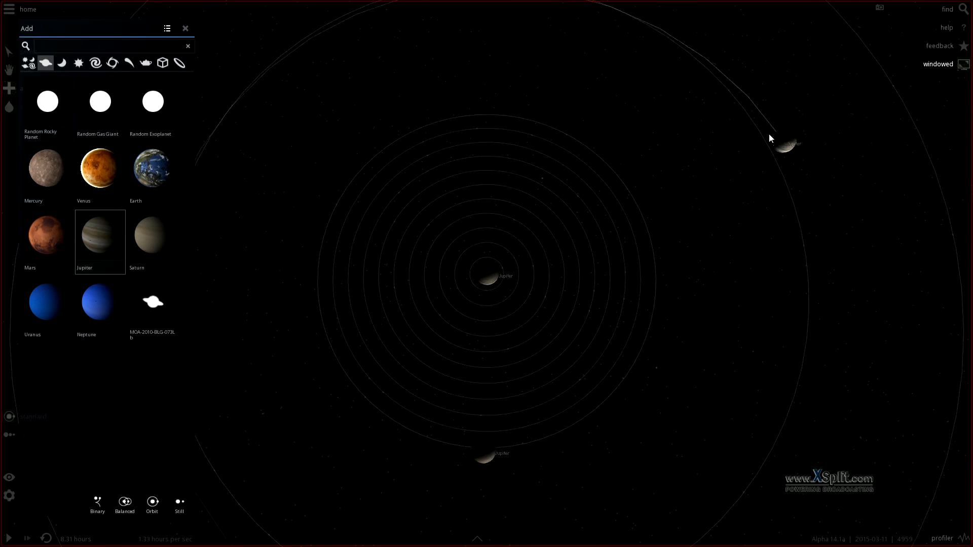
Close the Add panel and pick the outer Jupiter (11.2 km/s) with the Edit tool
click(185, 28)
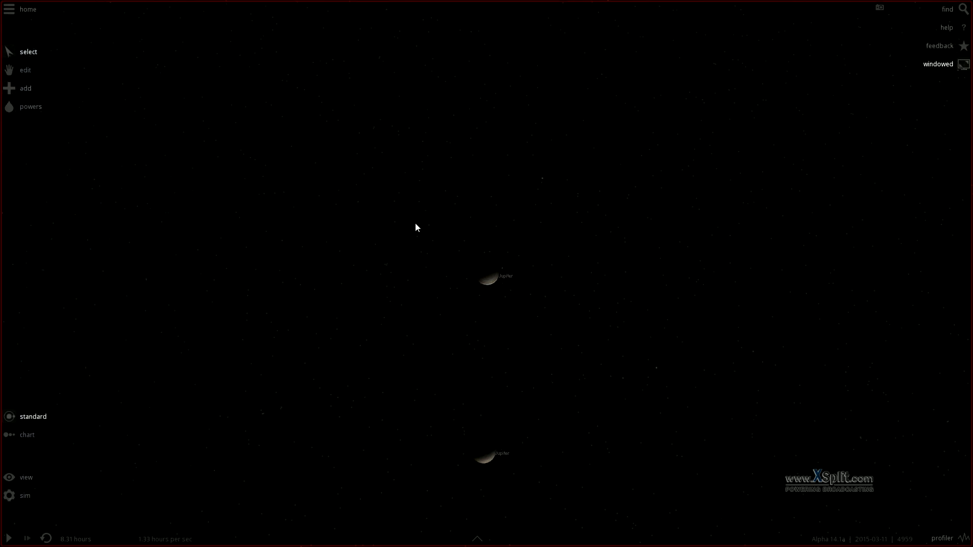
click(489, 275)
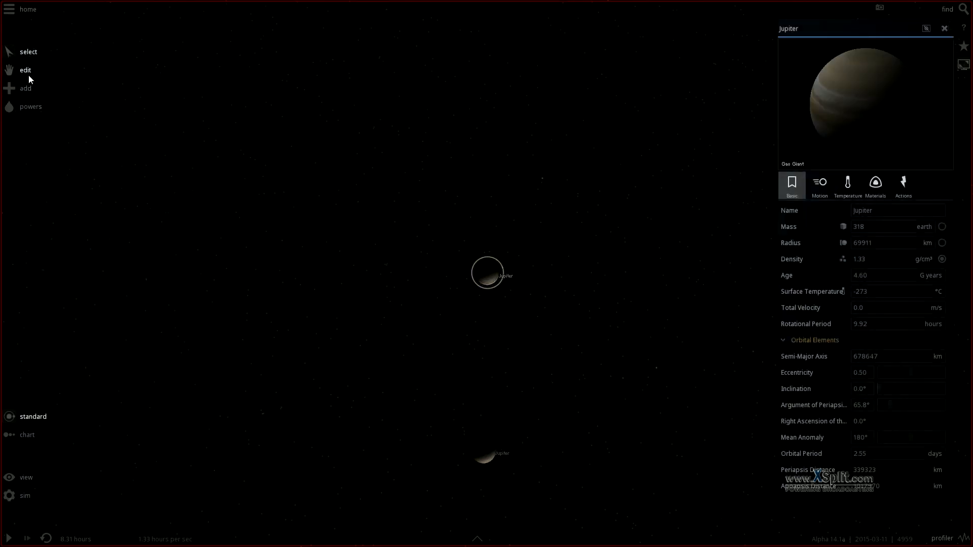
click(24, 70)
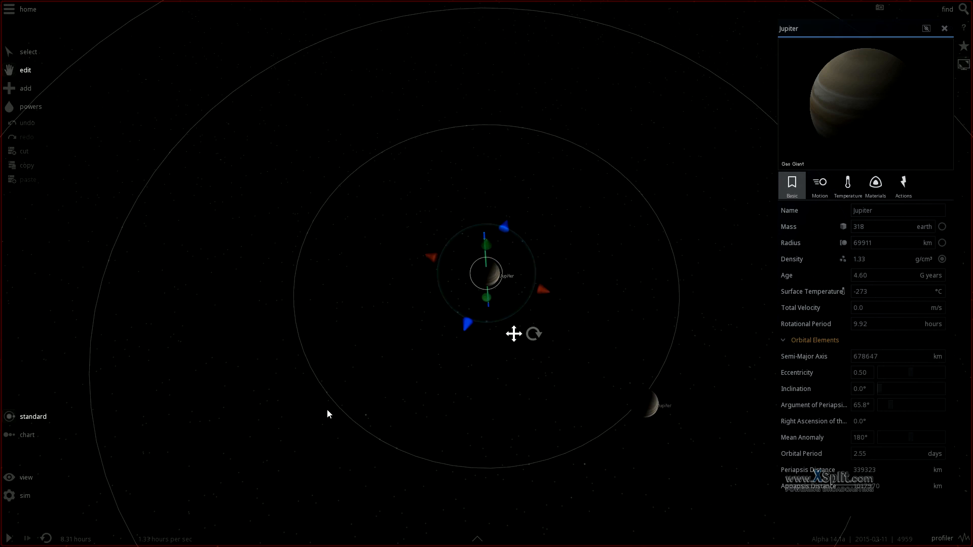
mouse_move(675, 270)
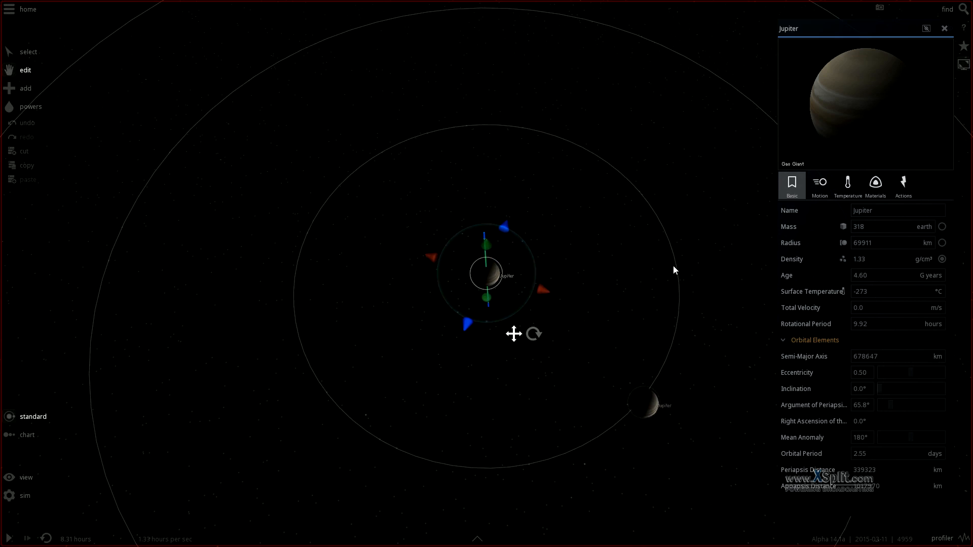
mouse_move(315, 396)
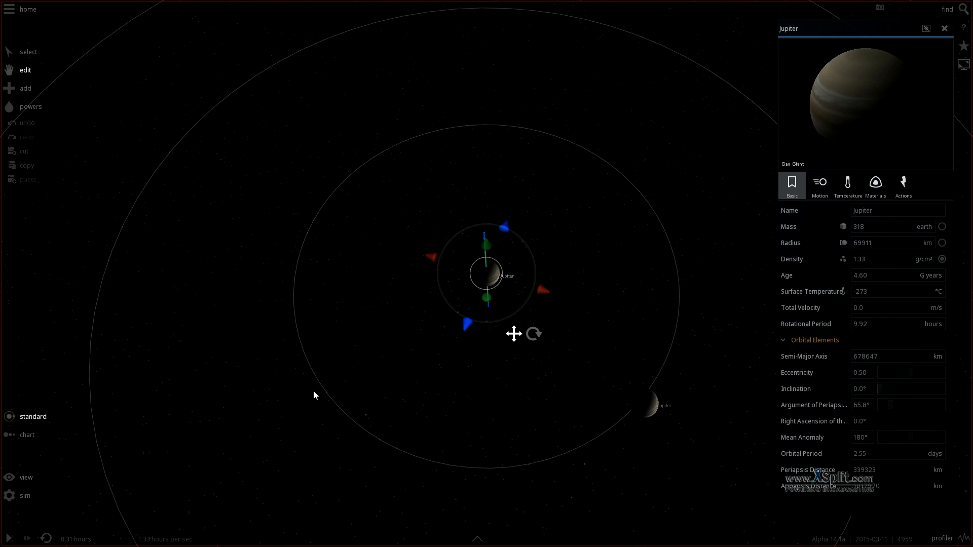
mouse_move(556, 164)
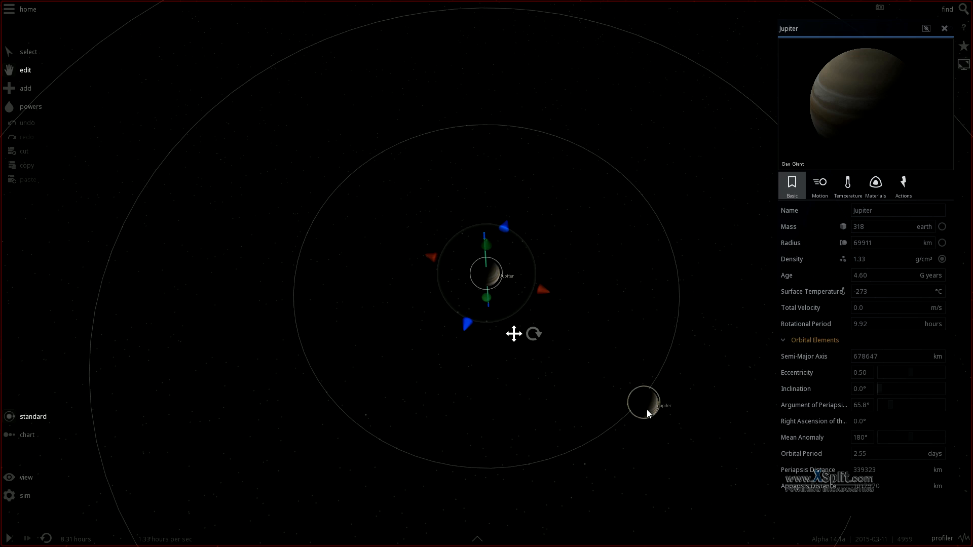
click(819, 182)
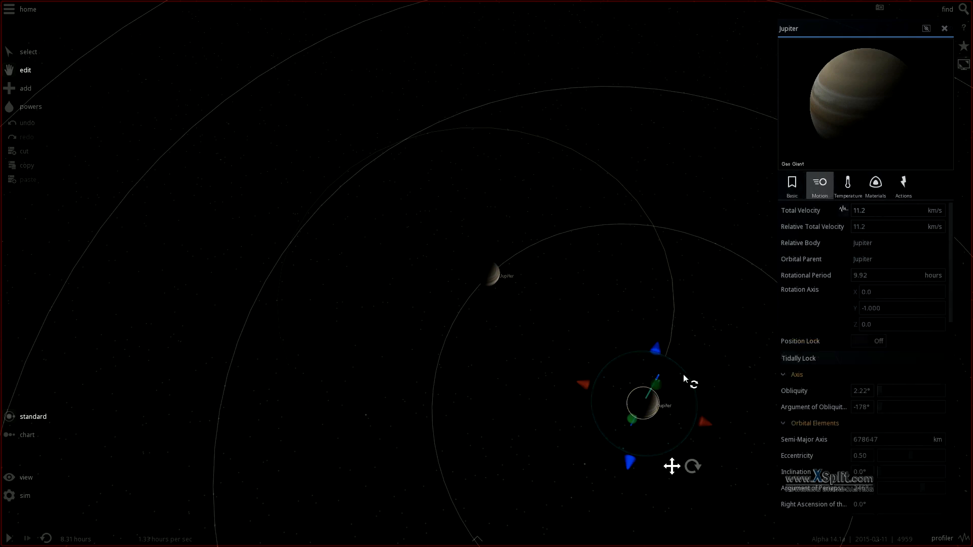
mouse_move(855, 199)
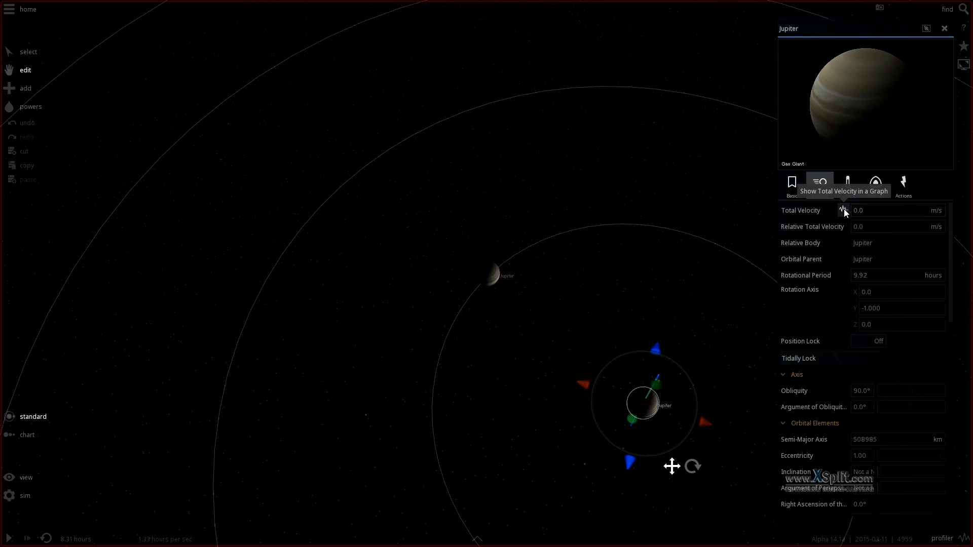
Set the outer Jupiter's Total Velocity to 0 m/s in the Motion tab
click(791, 183)
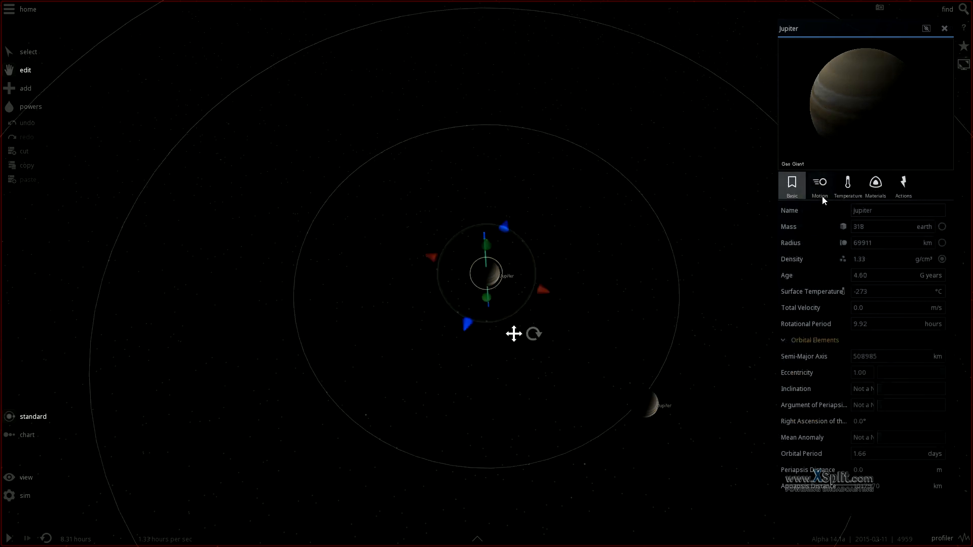
click(819, 184)
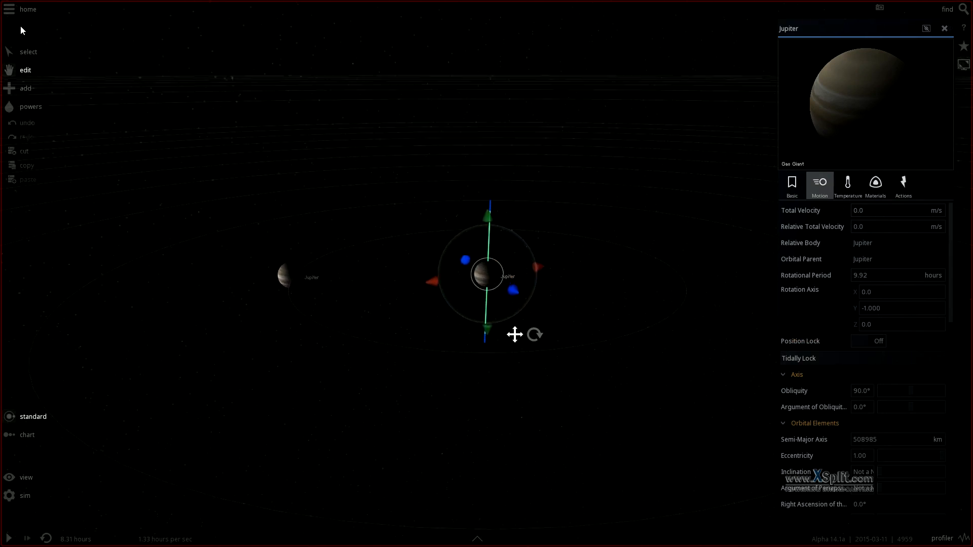
Give the left Jupiter 25 km/s, run the simulation, and deselect it
click(28, 51)
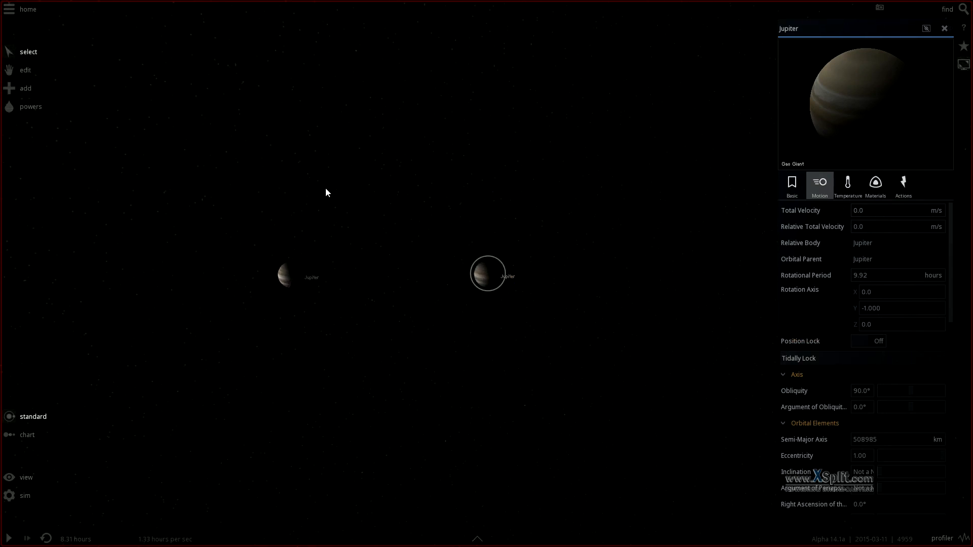
click(791, 183)
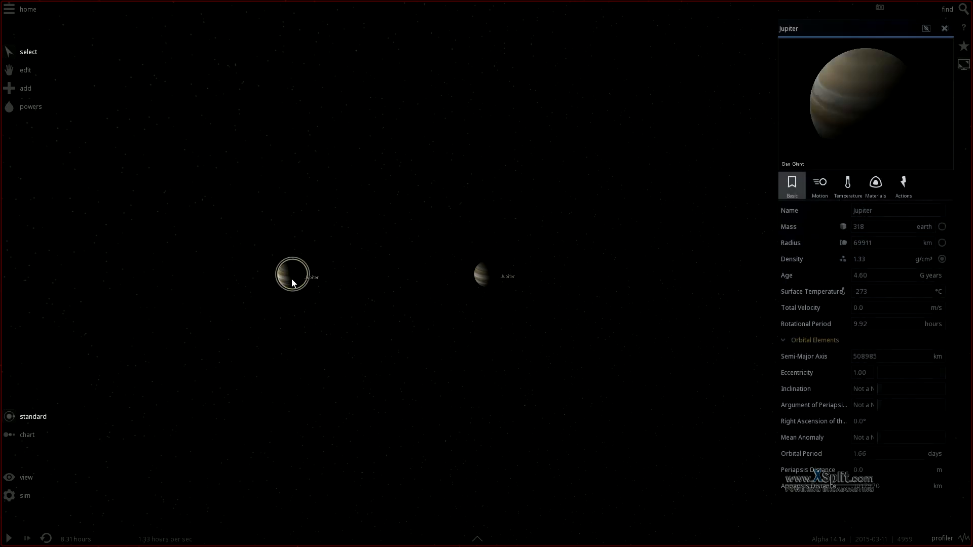
click(9, 538)
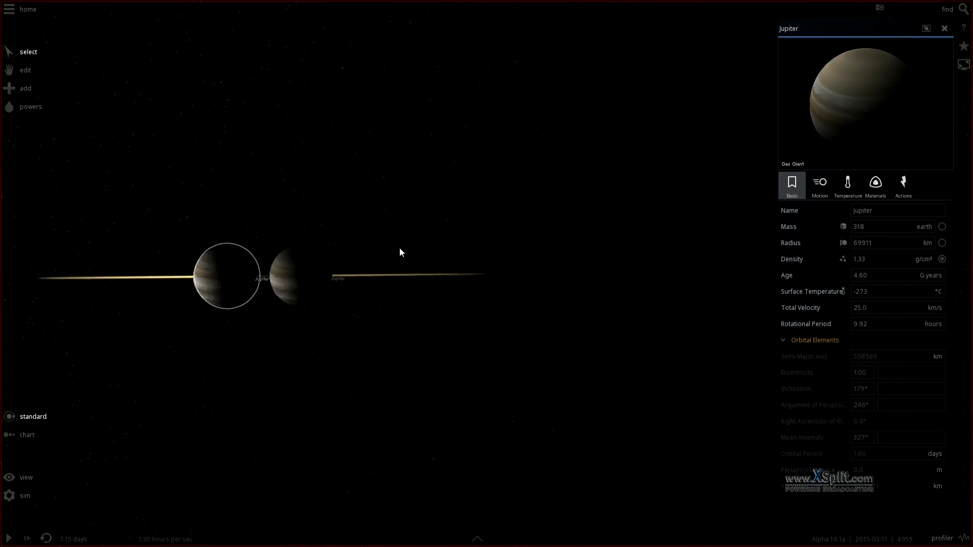
click(945, 28)
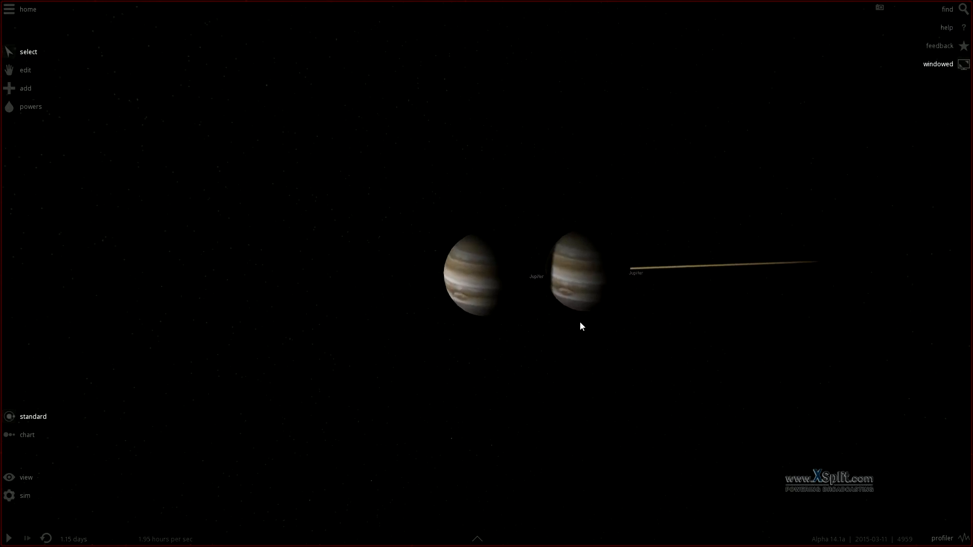
Set the moving Jupiter's Total Velocity to 0 and hide its properties
click(580, 276)
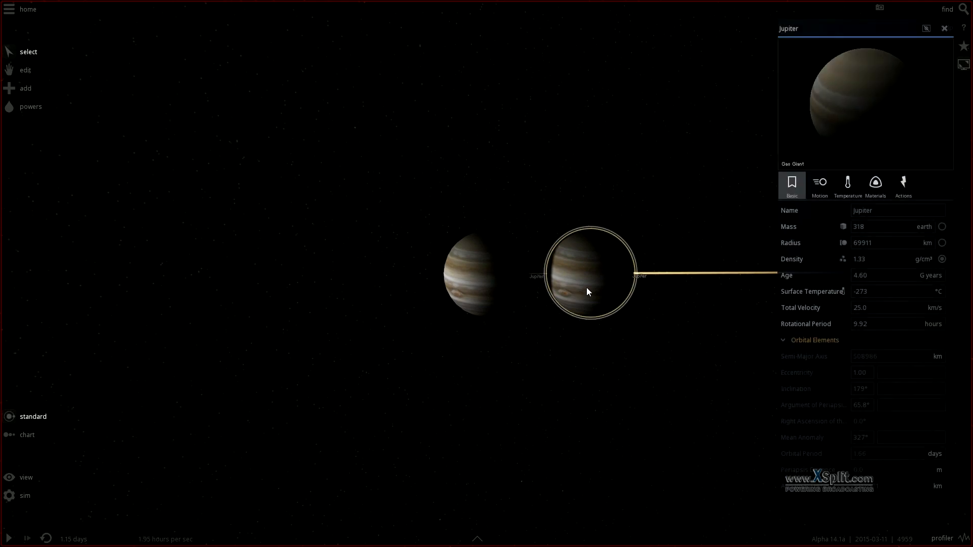
click(819, 185)
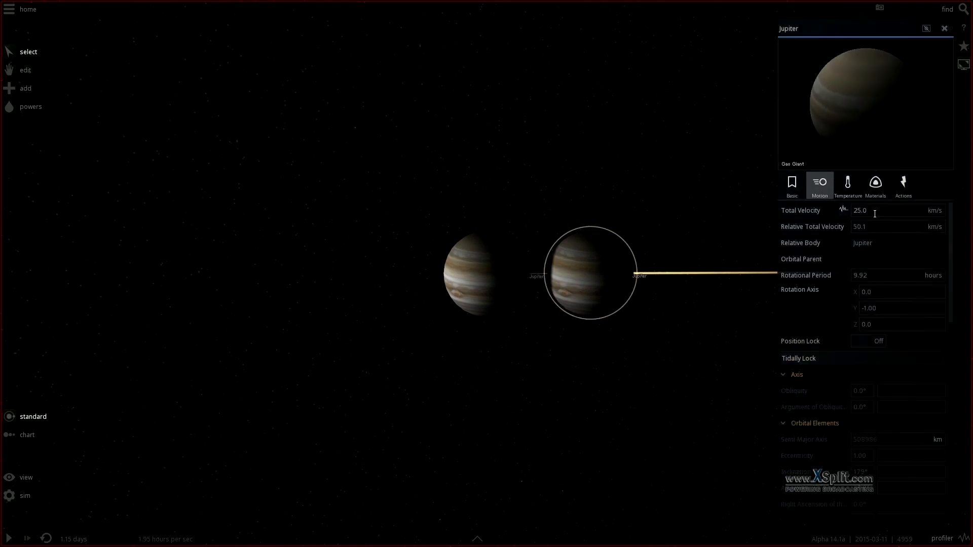
click(893, 210)
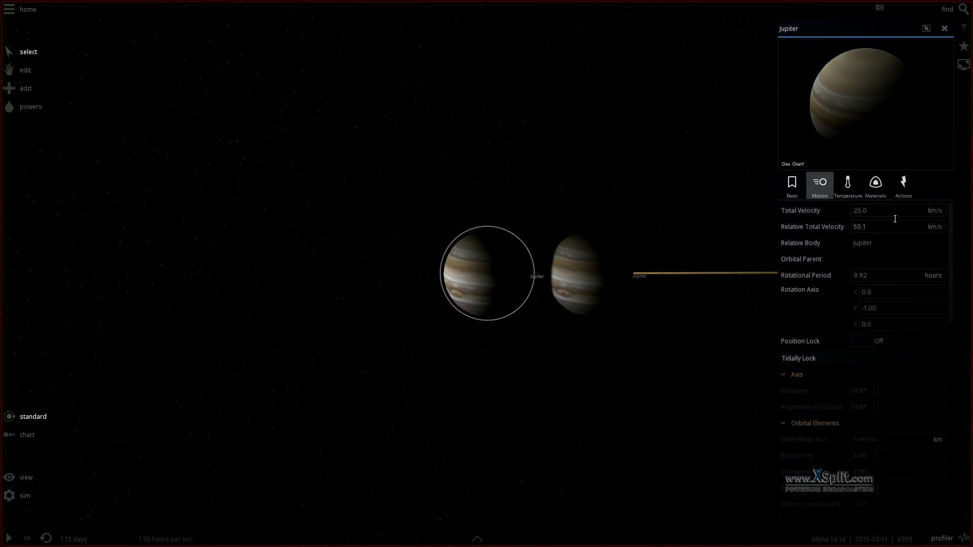
click(894, 211)
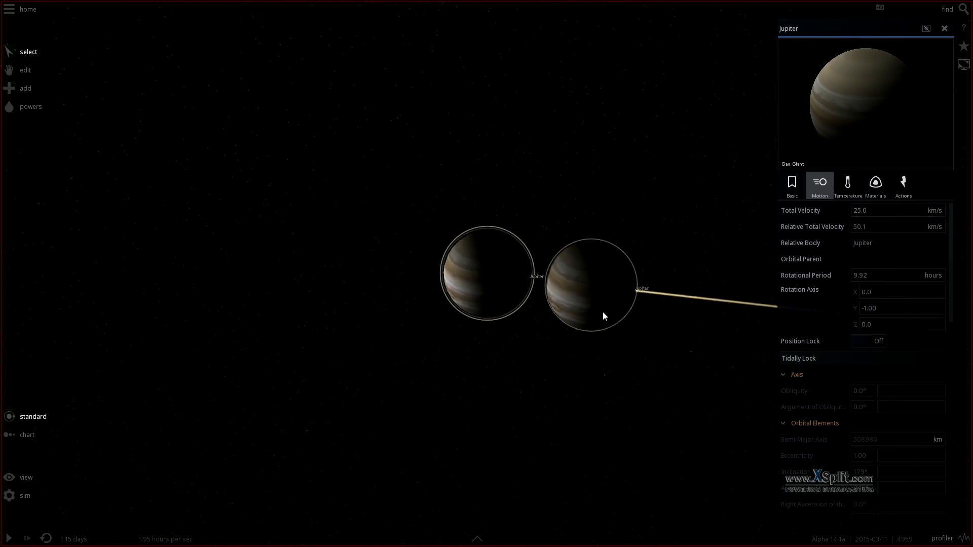
mouse_move(544, 238)
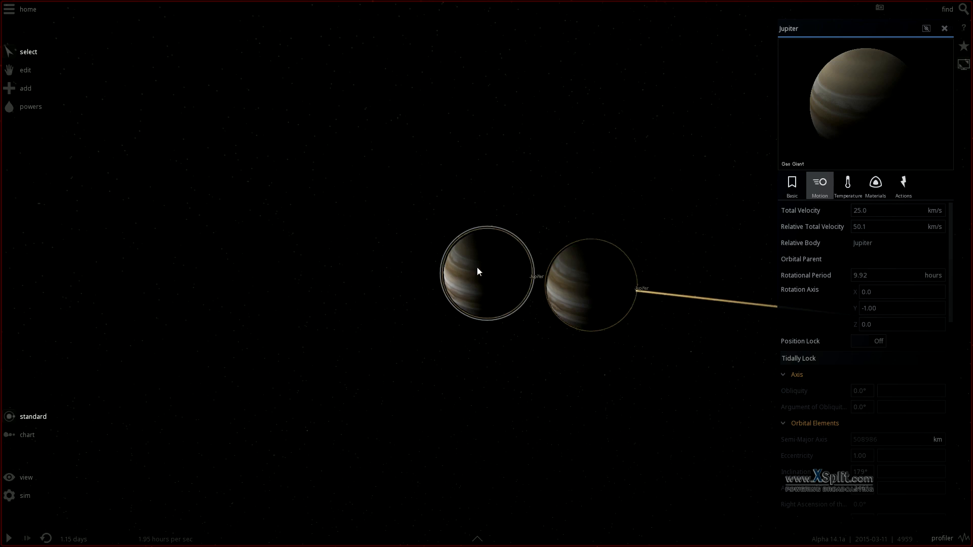
mouse_move(476, 262)
text(0)
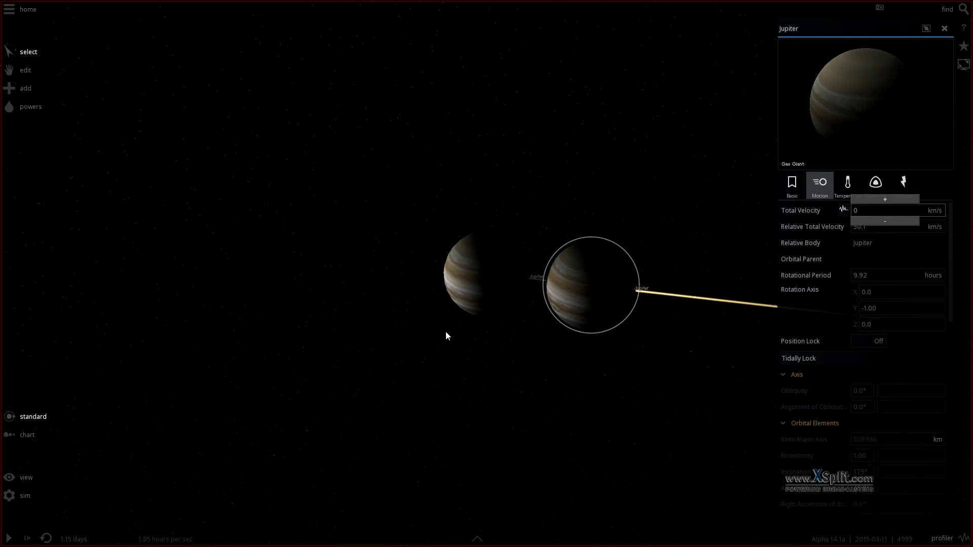
click(944, 28)
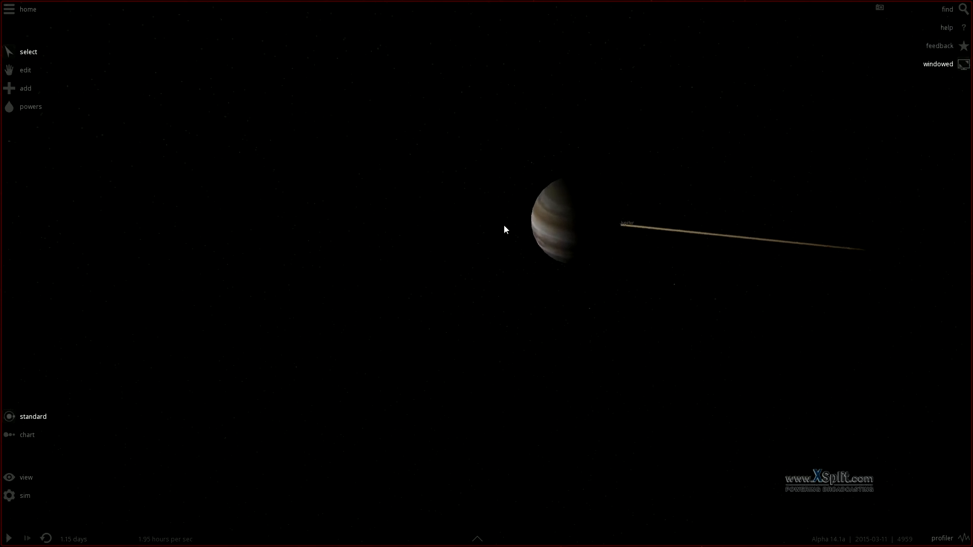
Place Pluto from the Dwarf Planets catalogue below Jupiter
click(557, 221)
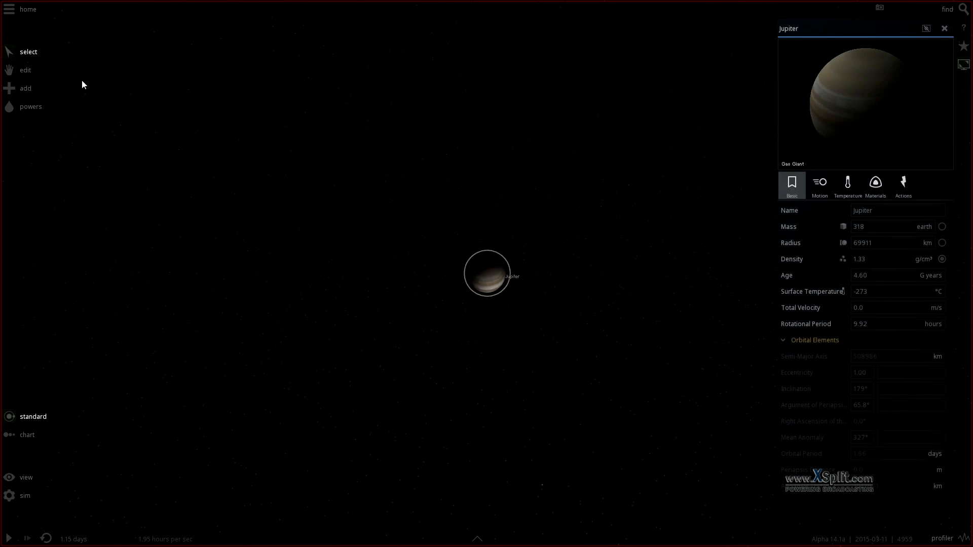
click(24, 88)
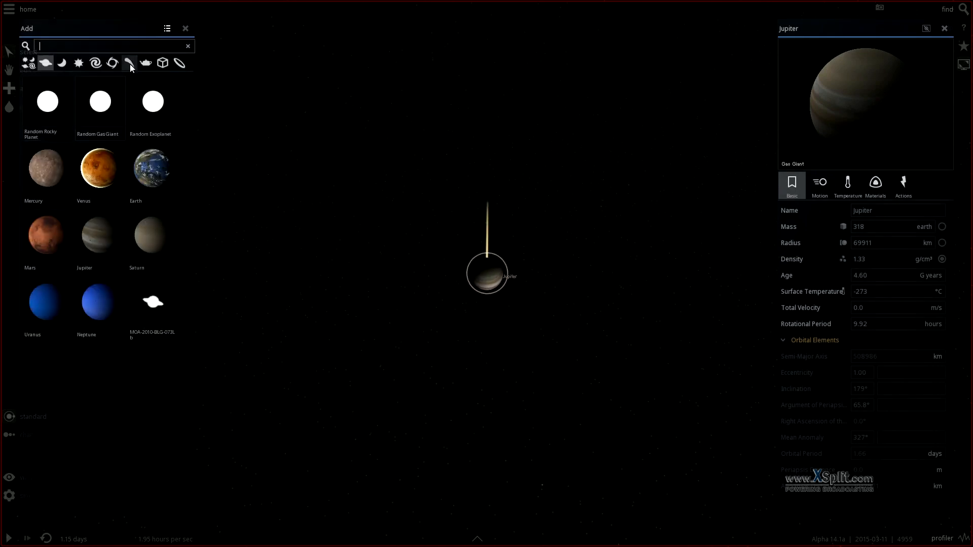
click(128, 62)
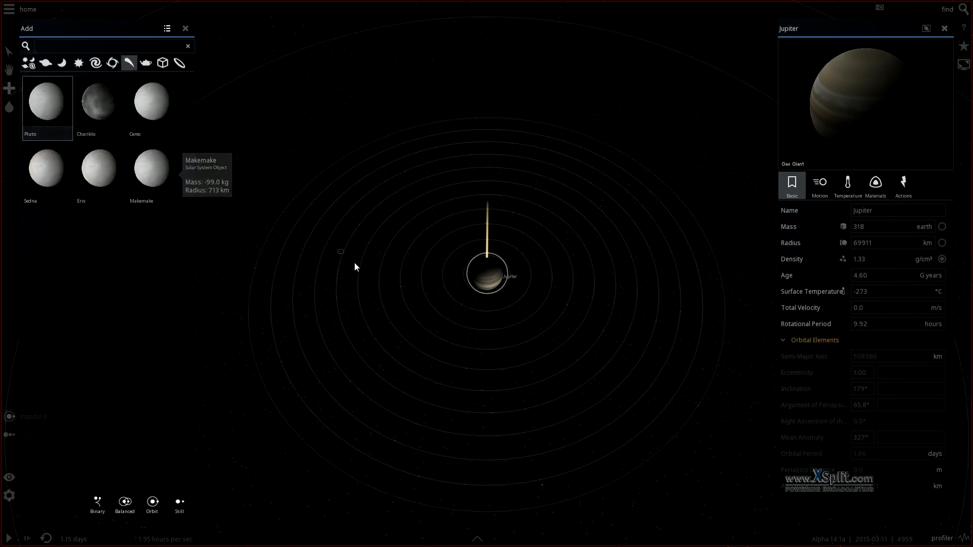
mouse_move(403, 374)
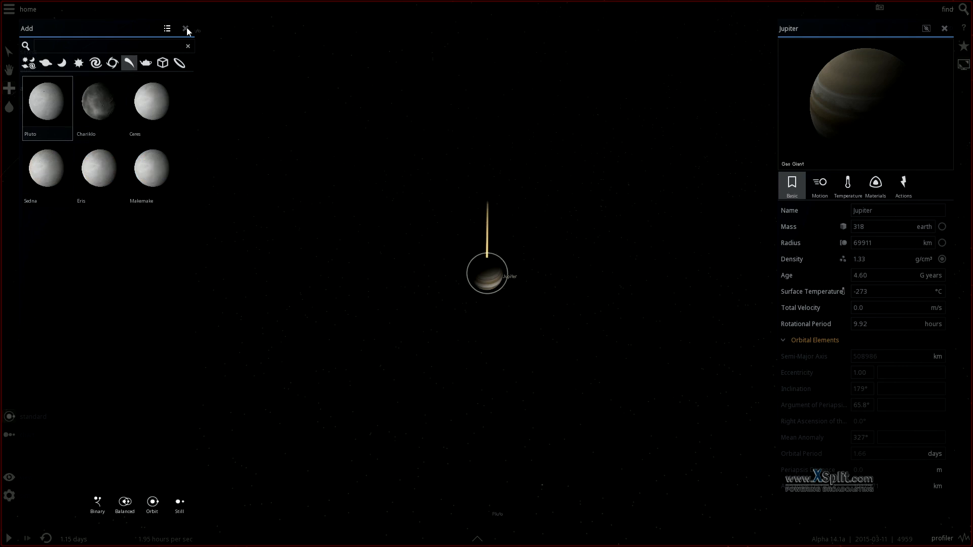
click(186, 28)
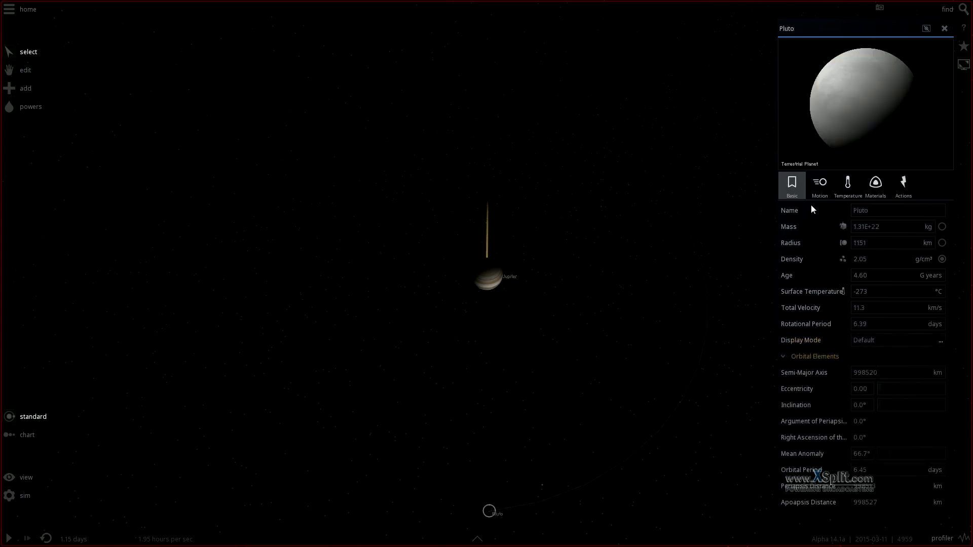
Adjust Pluto's Motion velocities relative to Jupiter so it drifts at 125 m/s
click(819, 185)
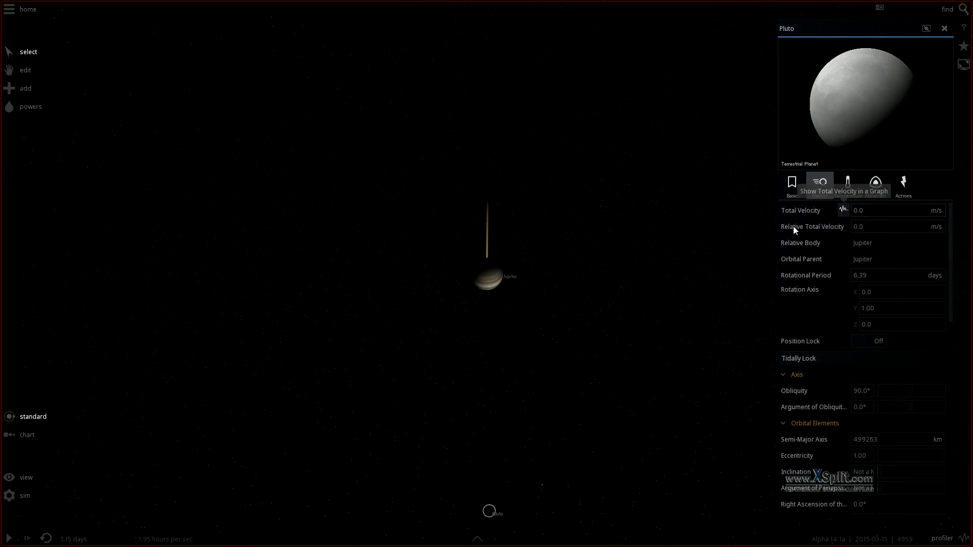
click(489, 276)
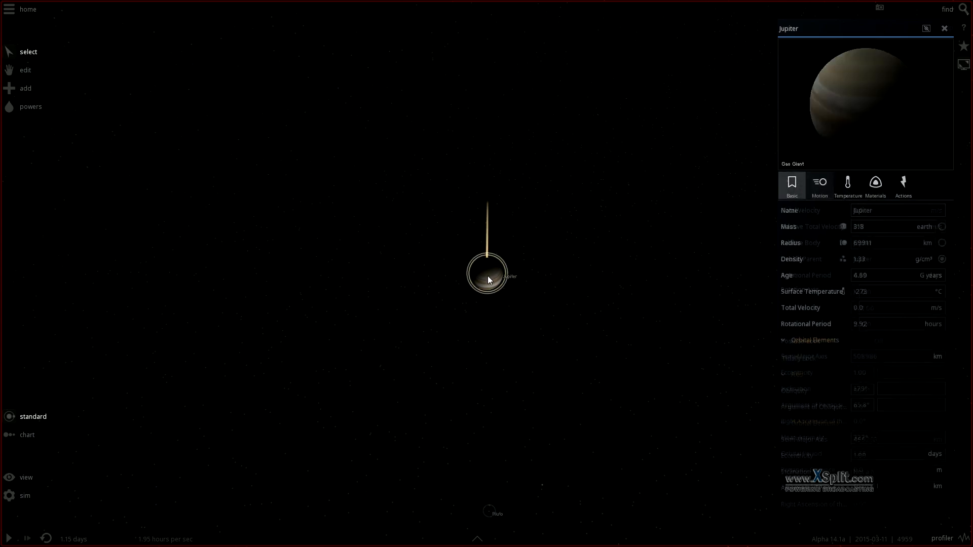
click(819, 184)
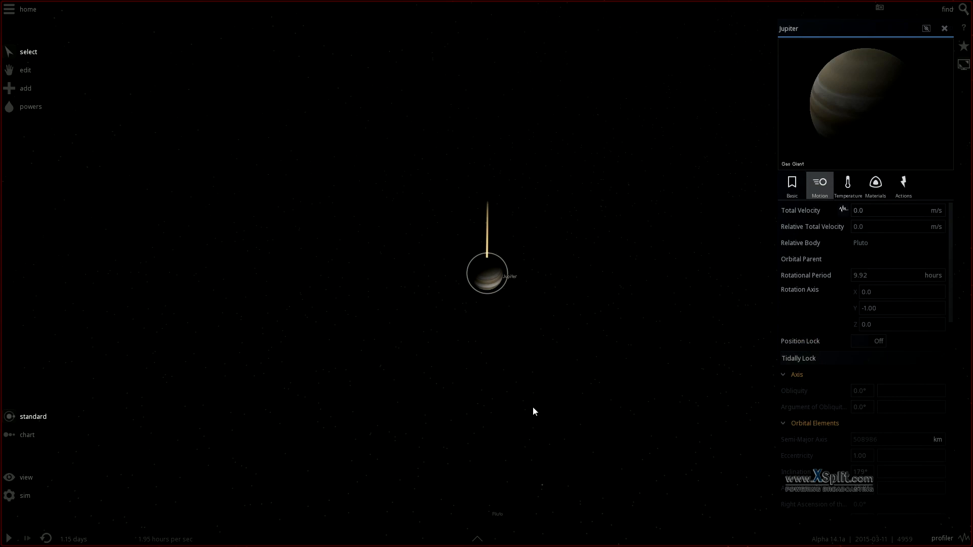
click(520, 456)
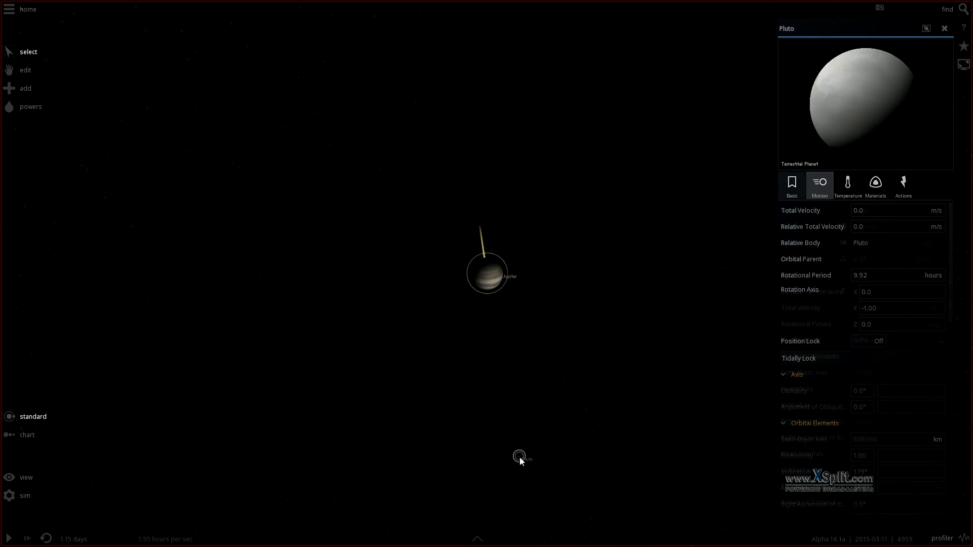
click(792, 183)
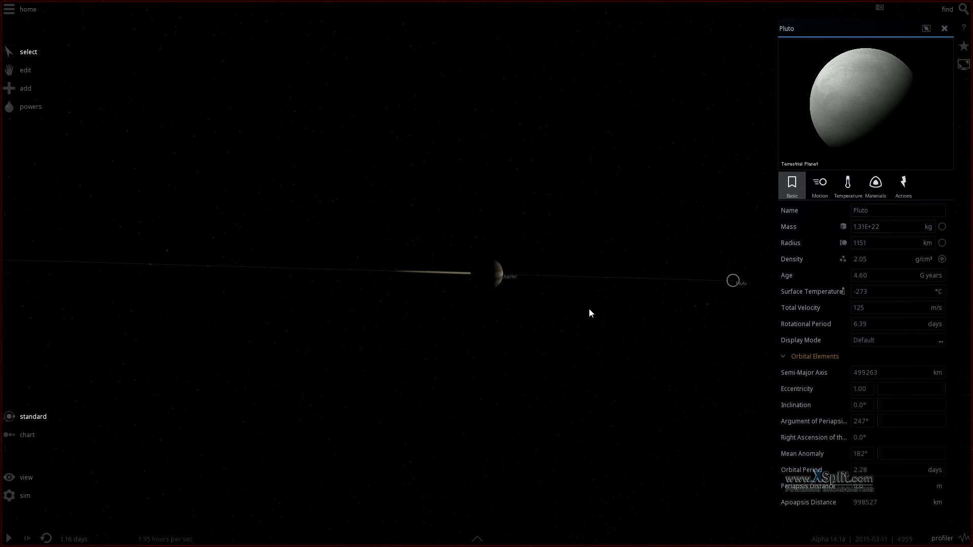
mouse_move(686, 232)
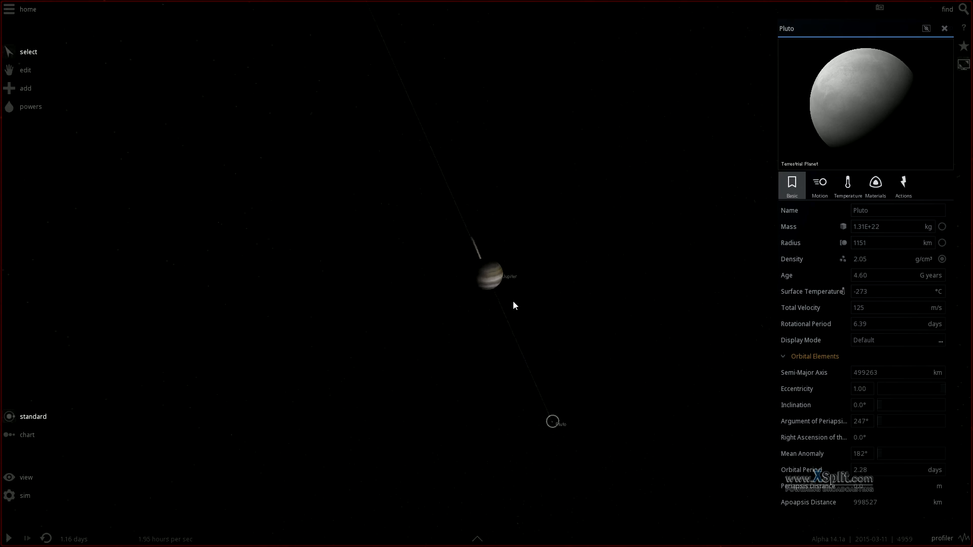
click(490, 277)
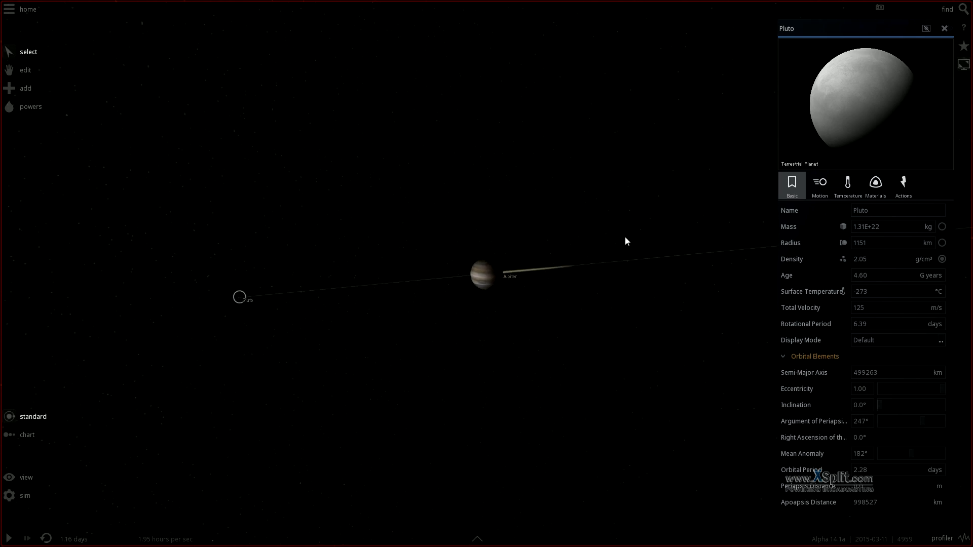
Run the simulation until Pluto reaches Jupiter, then select Pluto at 56.6 km/s
click(486, 273)
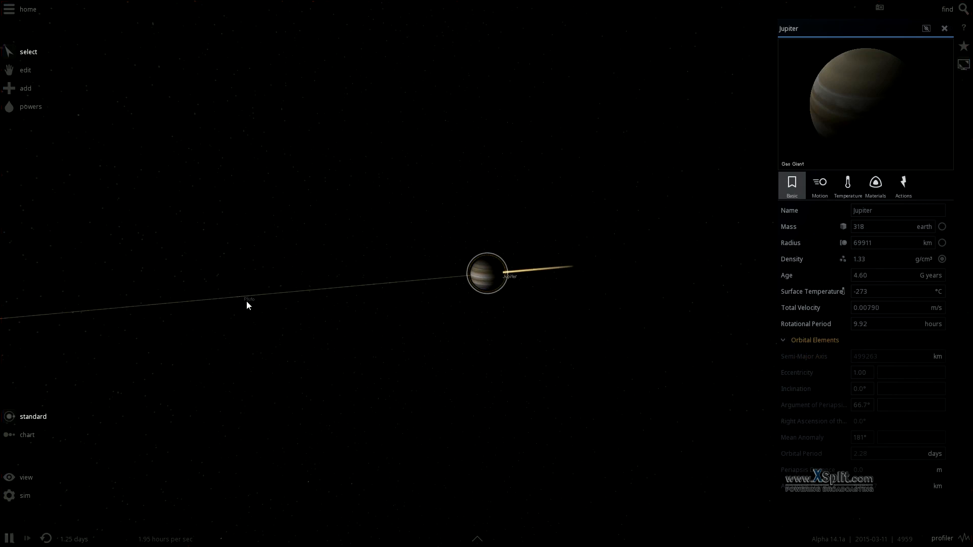
click(237, 298)
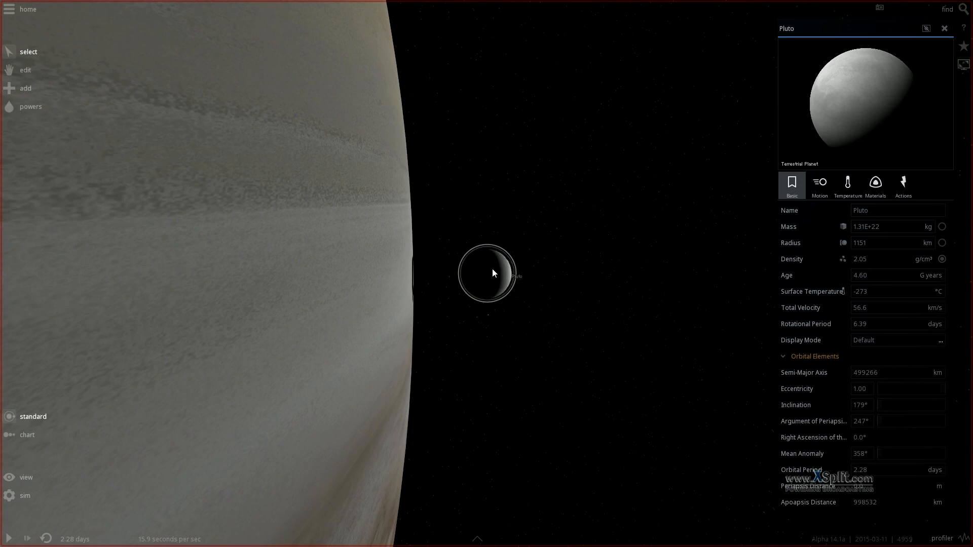
click(819, 183)
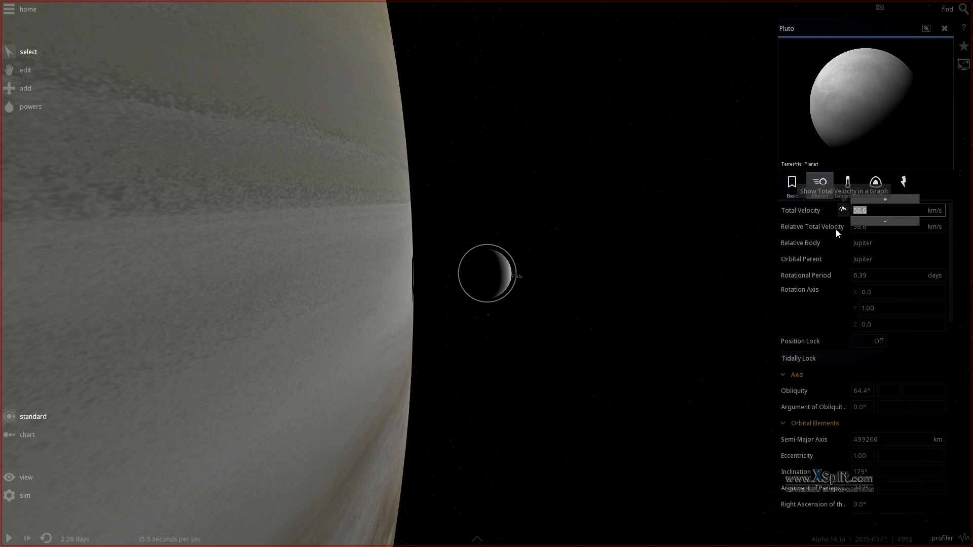
click(843, 209)
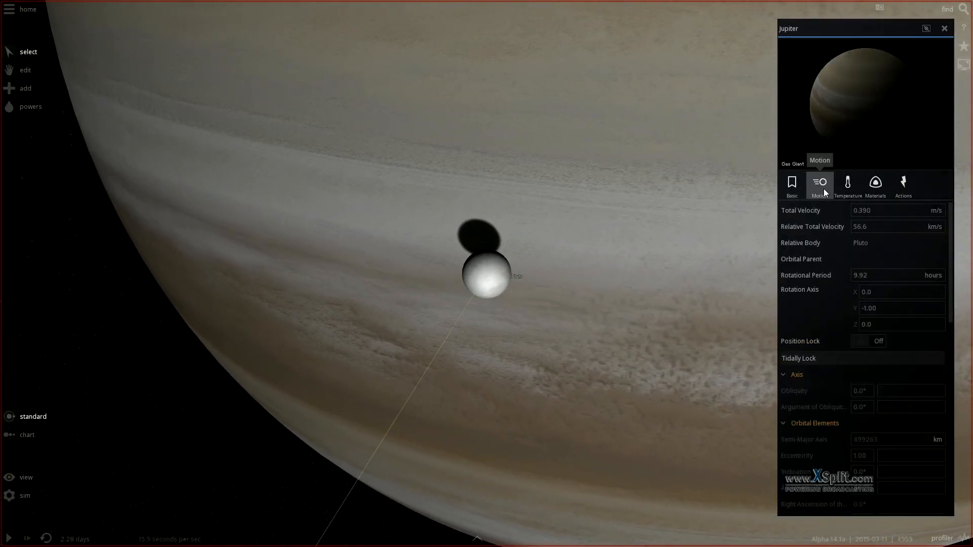
click(893, 210)
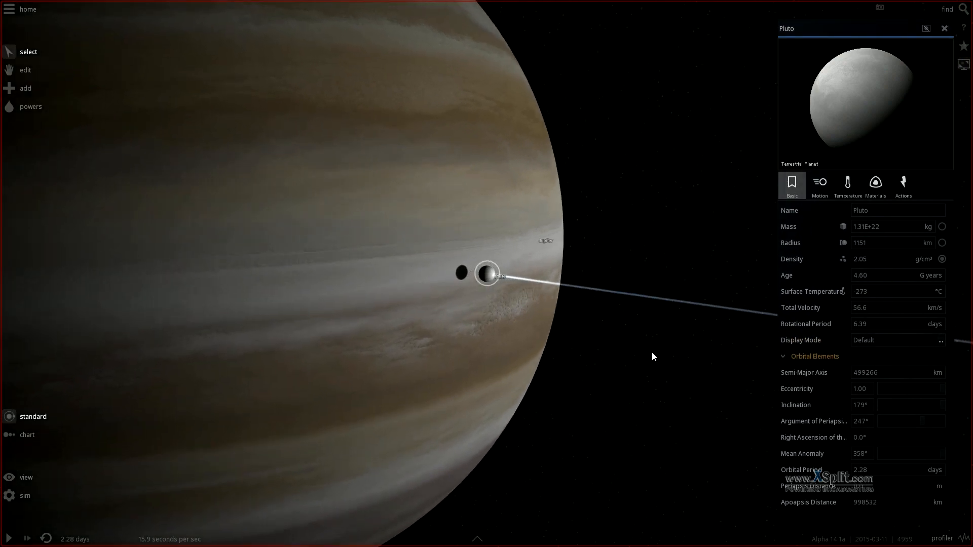
Clear the simulation, removing Jupiter and Pluto for an empty starfield
click(819, 184)
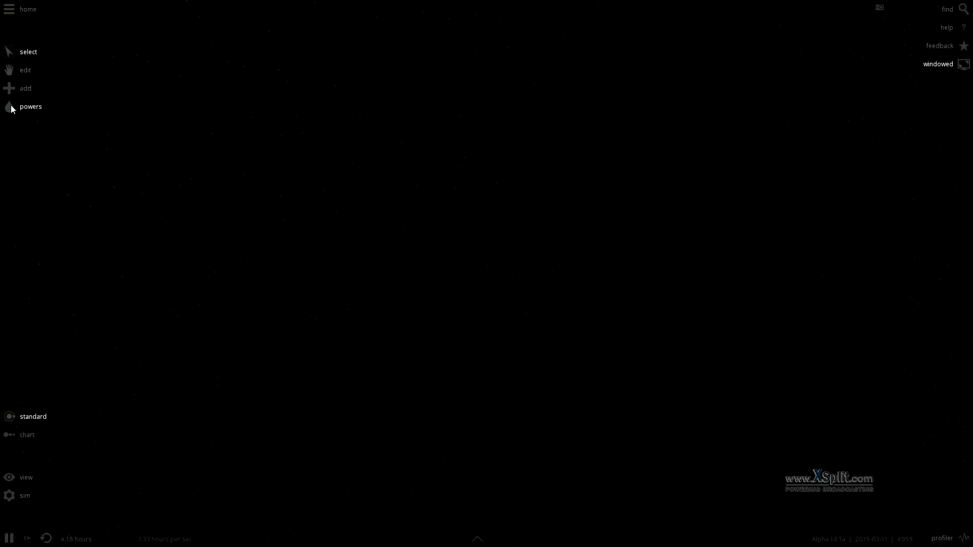
Add Jupiter from the Planets catalogue, then Pluto below it
click(26, 88)
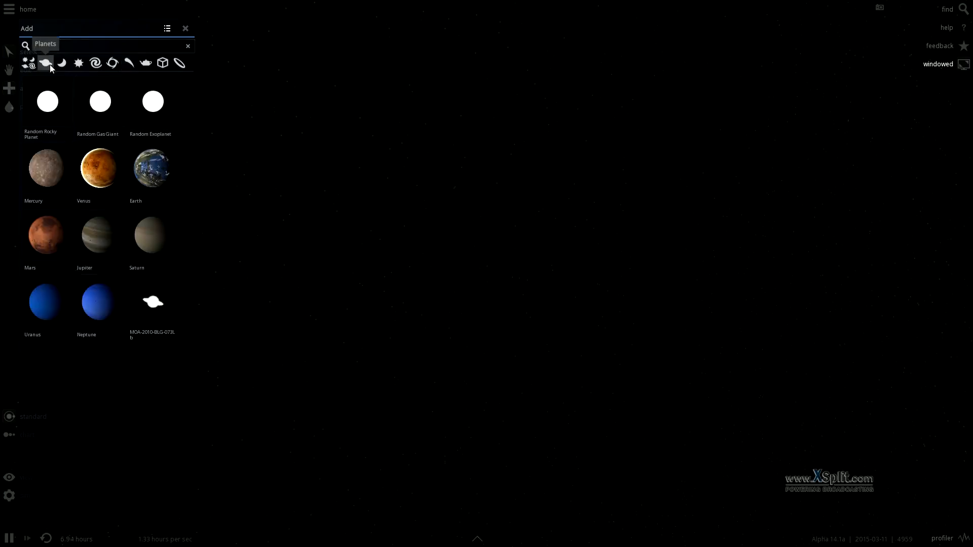
click(99, 235)
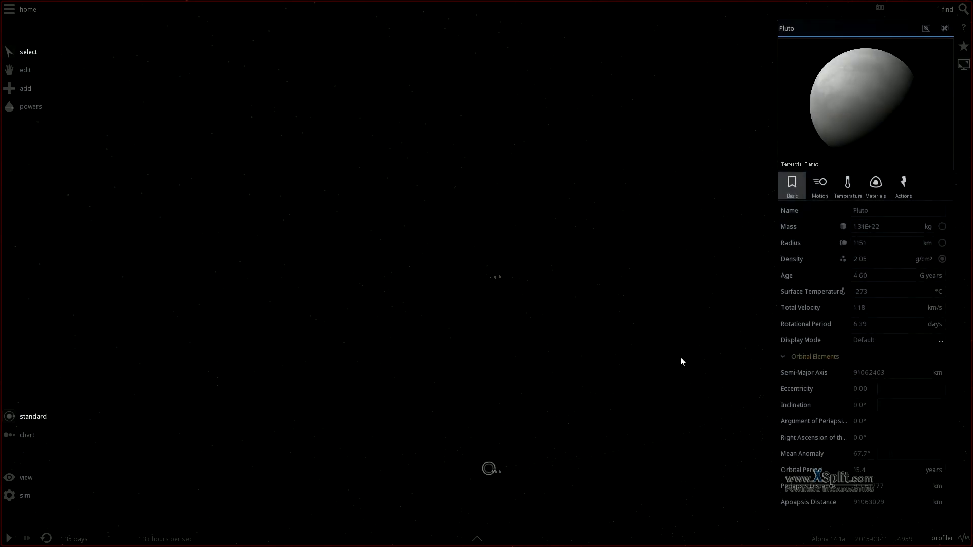
Check Jupiter's motion, then set Pluto's total velocity to 100 km/s
click(819, 185)
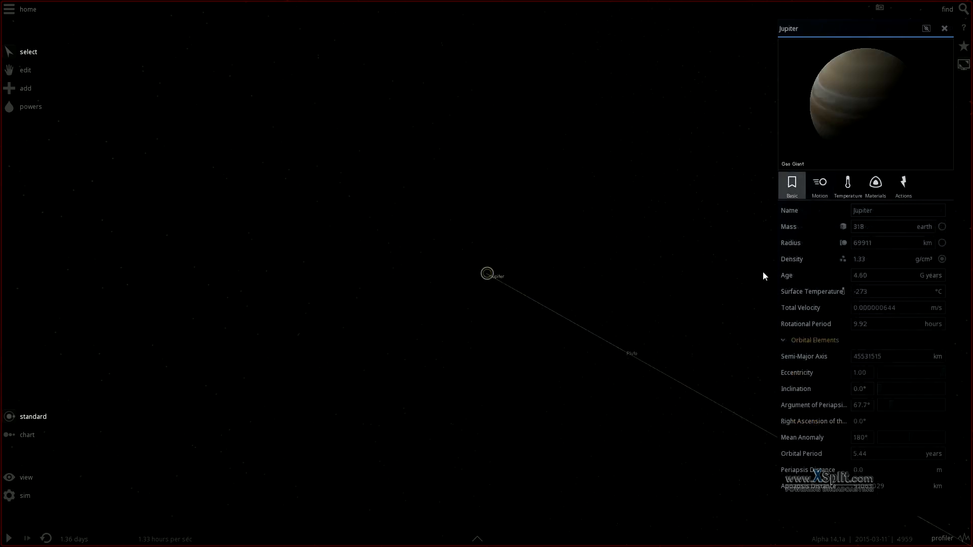
click(819, 182)
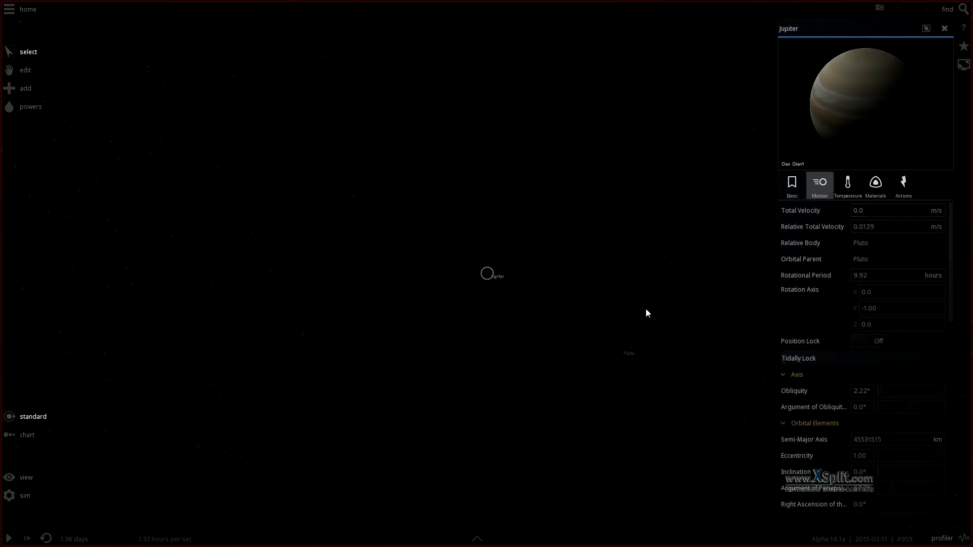
click(426, 402)
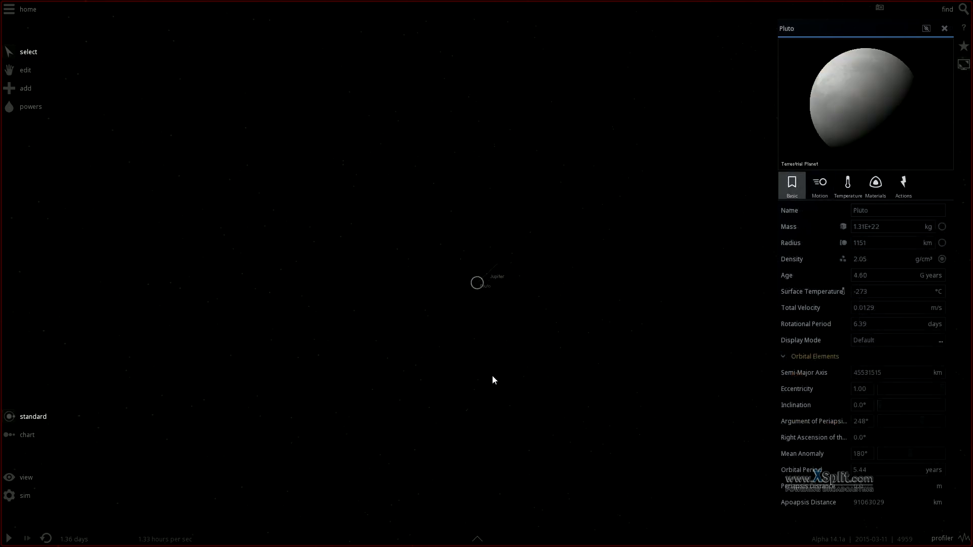
click(819, 185)
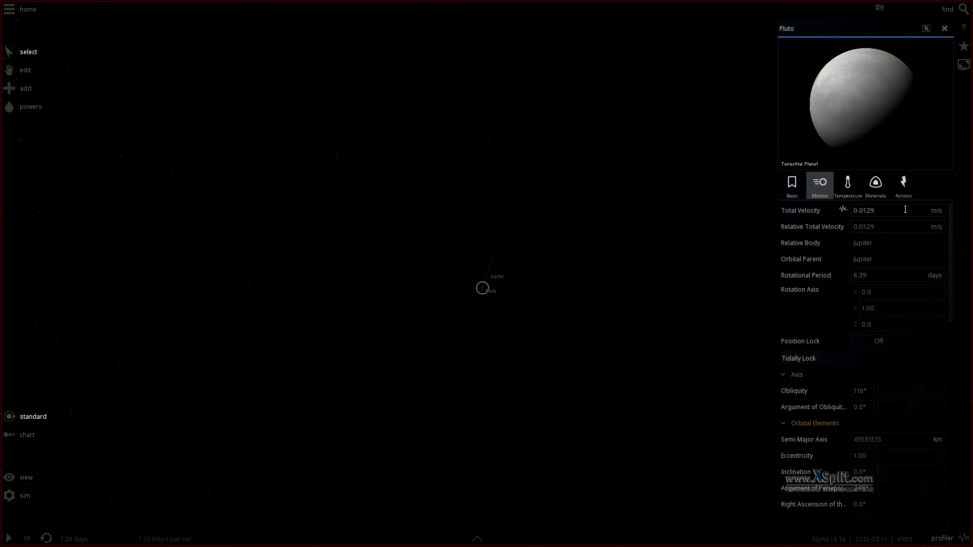
text(100)
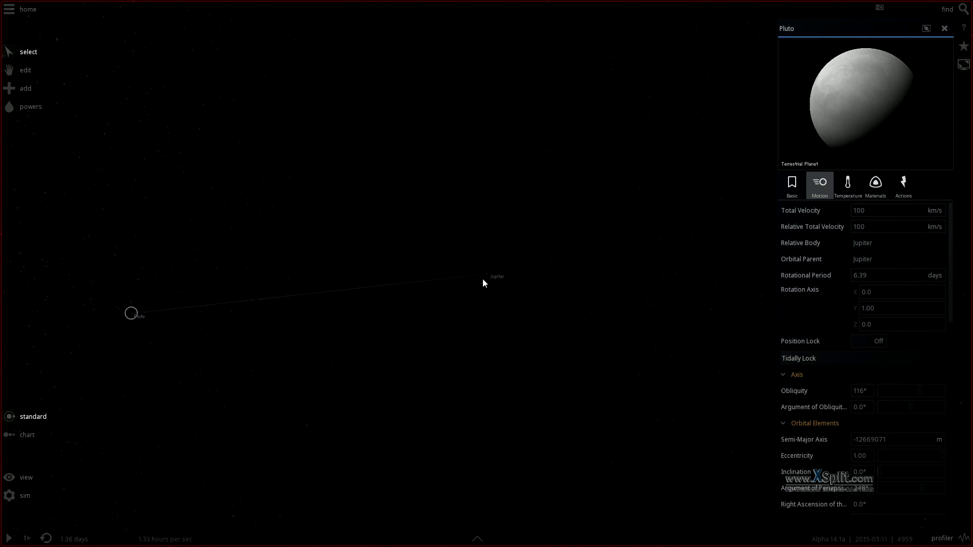
Select Jupiter and switch to the Edit tool to move bodies directly
click(487, 274)
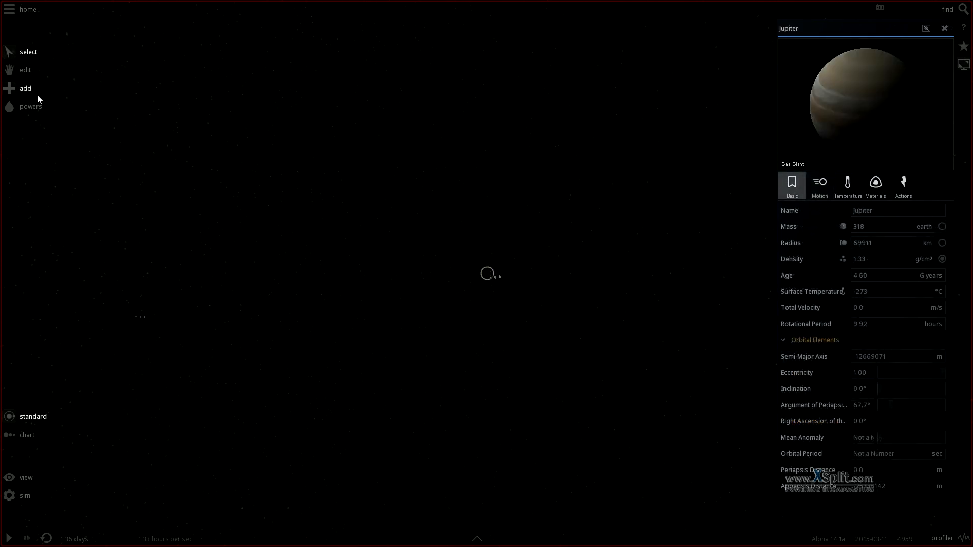
click(24, 70)
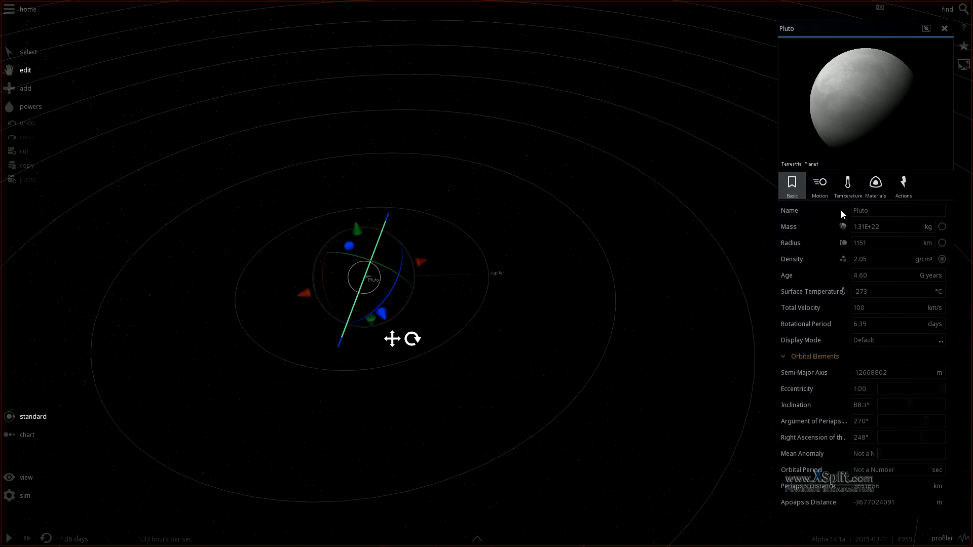
mouse_move(819, 182)
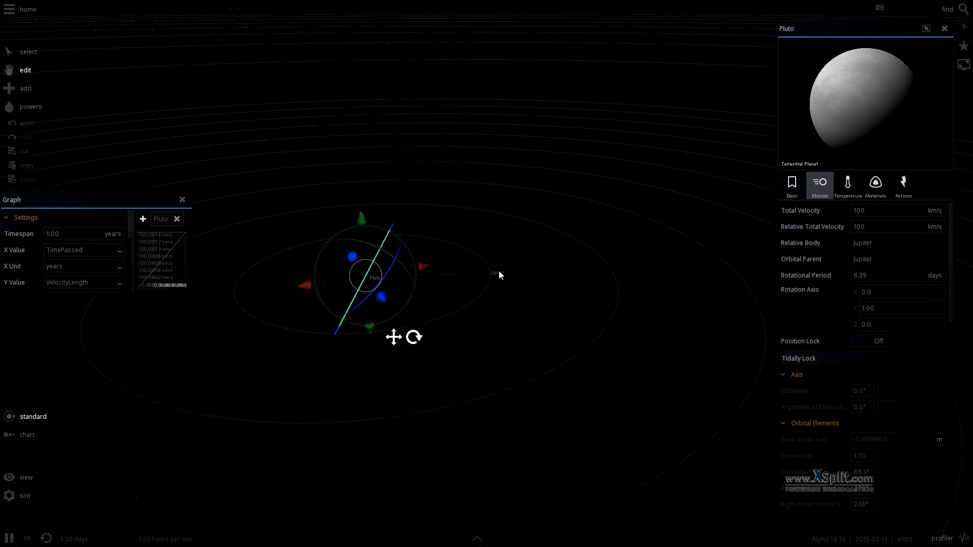
Show Pluto's Basic properties while the simulation runs to 24.3 days
click(28, 52)
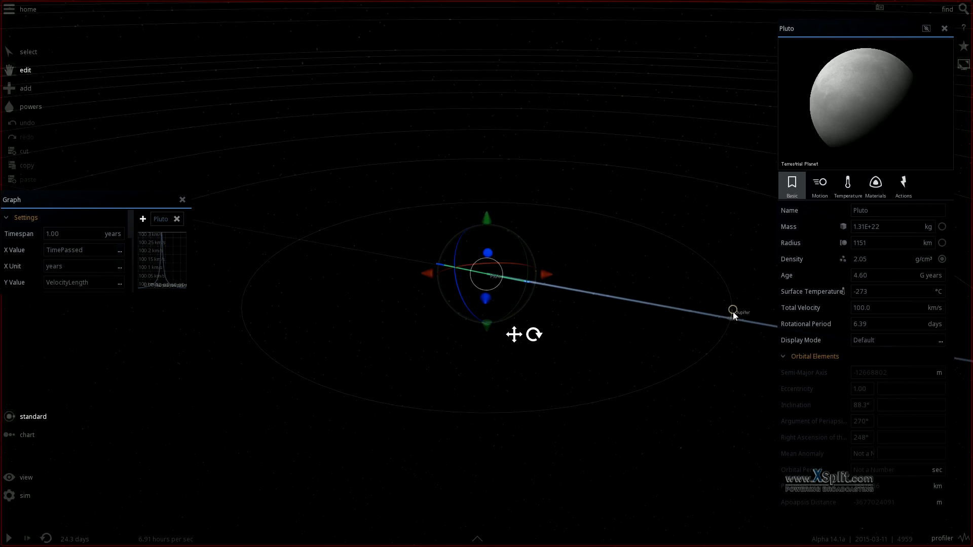
mouse_move(189, 292)
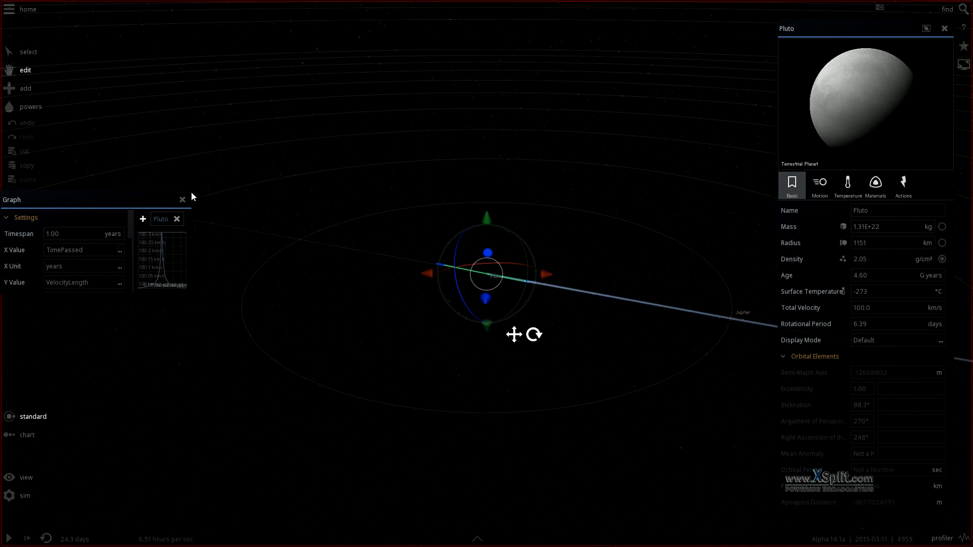
mouse_move(421, 285)
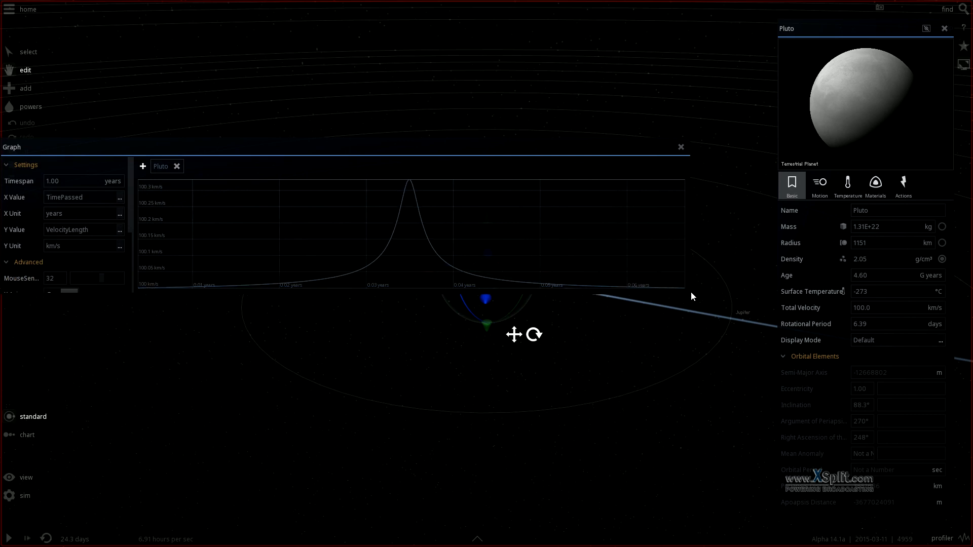
mouse_move(689, 297)
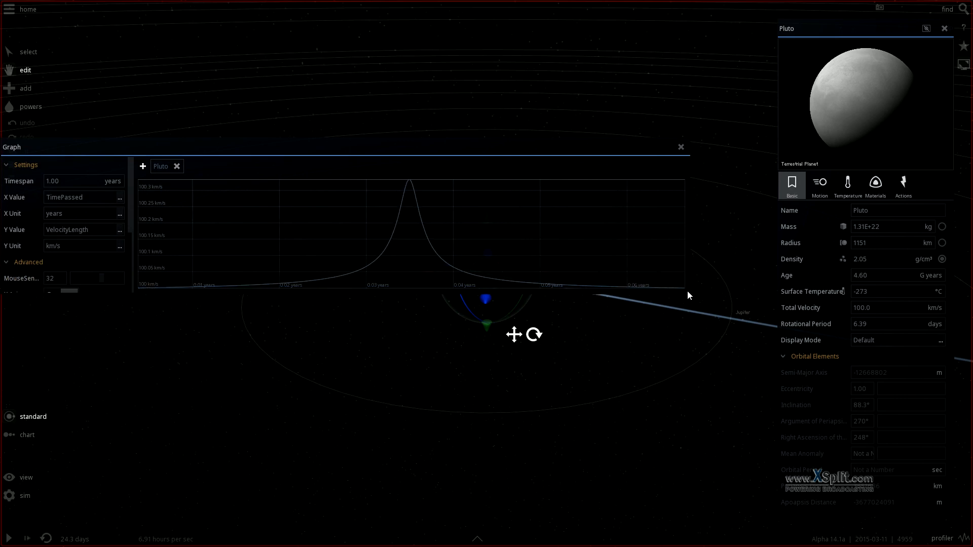
mouse_move(680, 298)
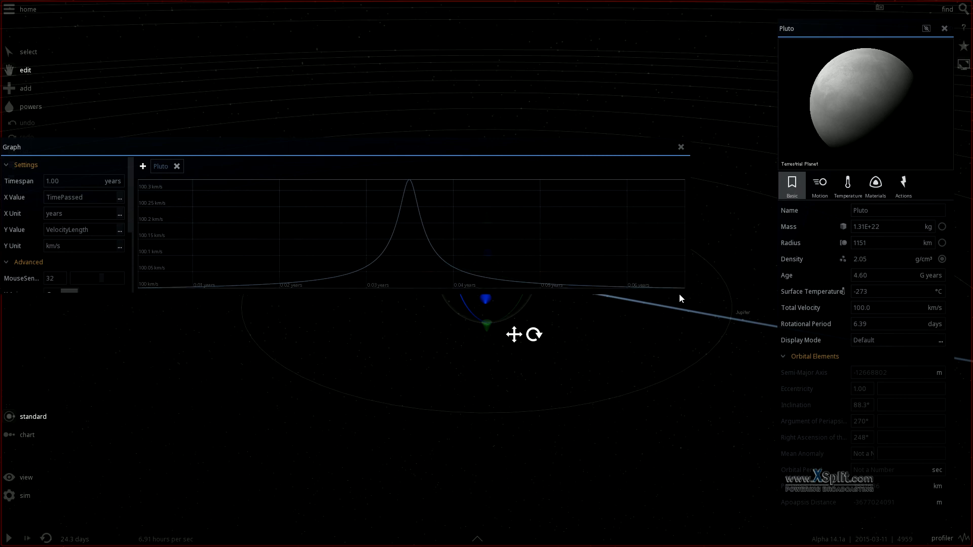
mouse_move(667, 296)
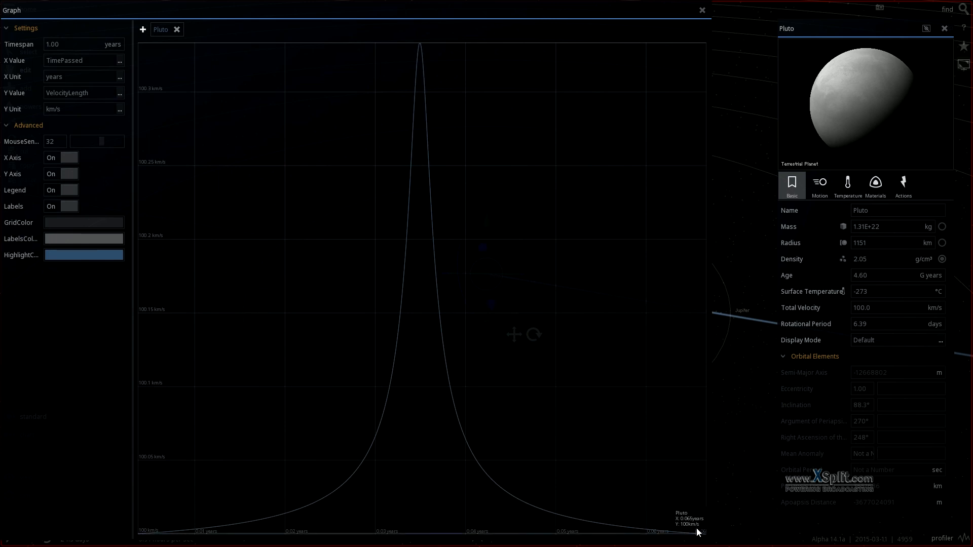
mouse_move(699, 535)
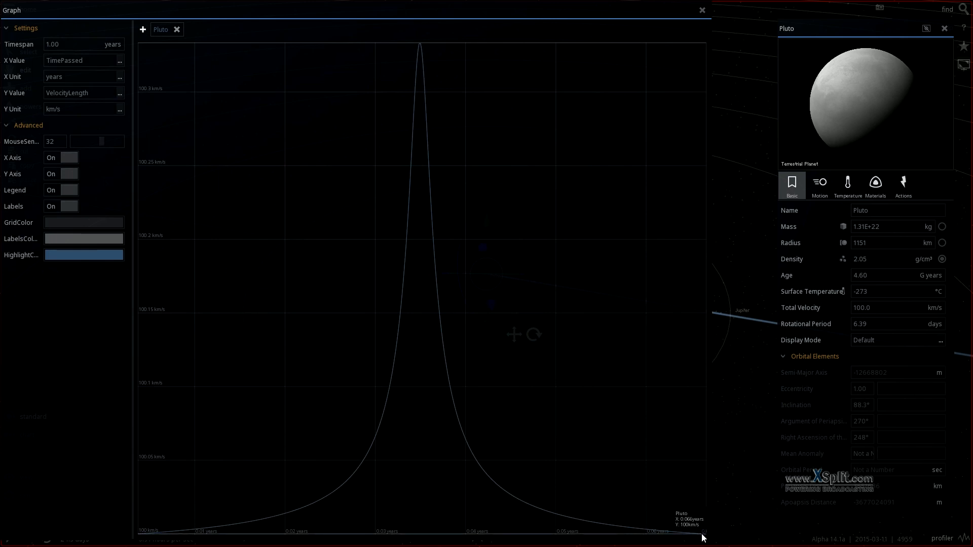
mouse_move(655, 535)
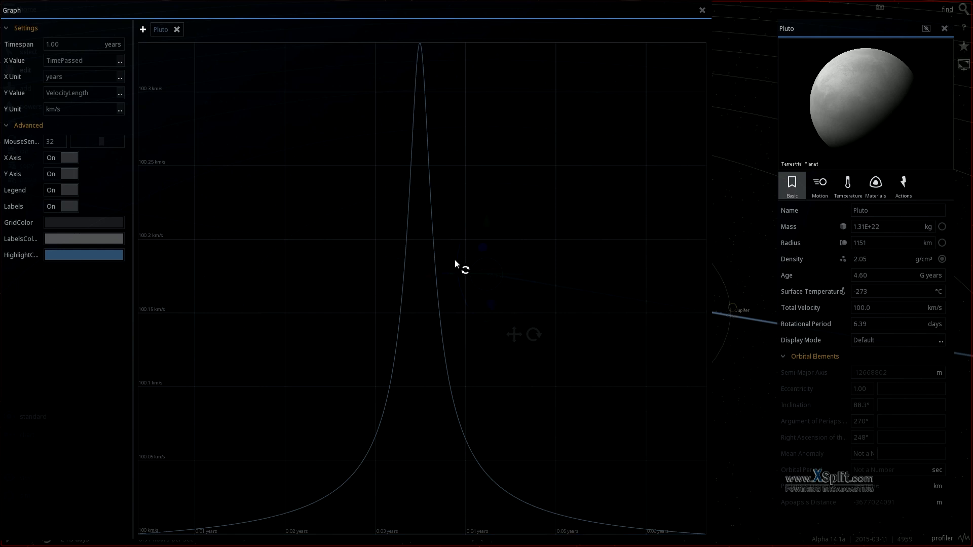
mouse_move(676, 40)
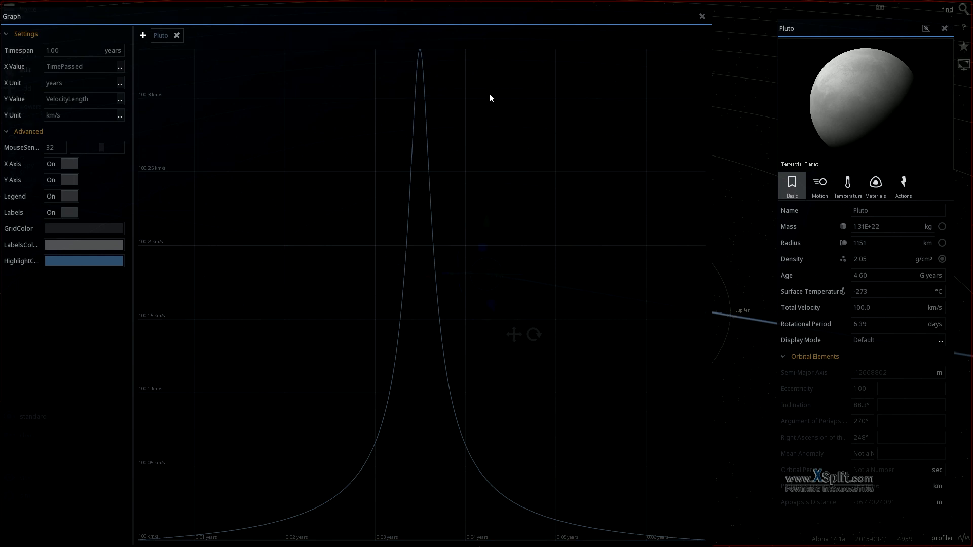
mouse_move(681, 5)
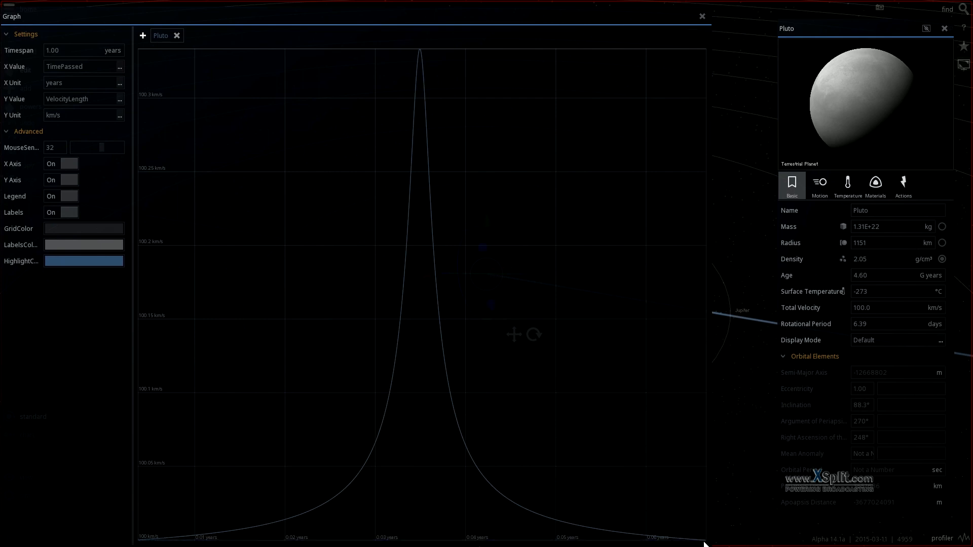
mouse_move(139, 542)
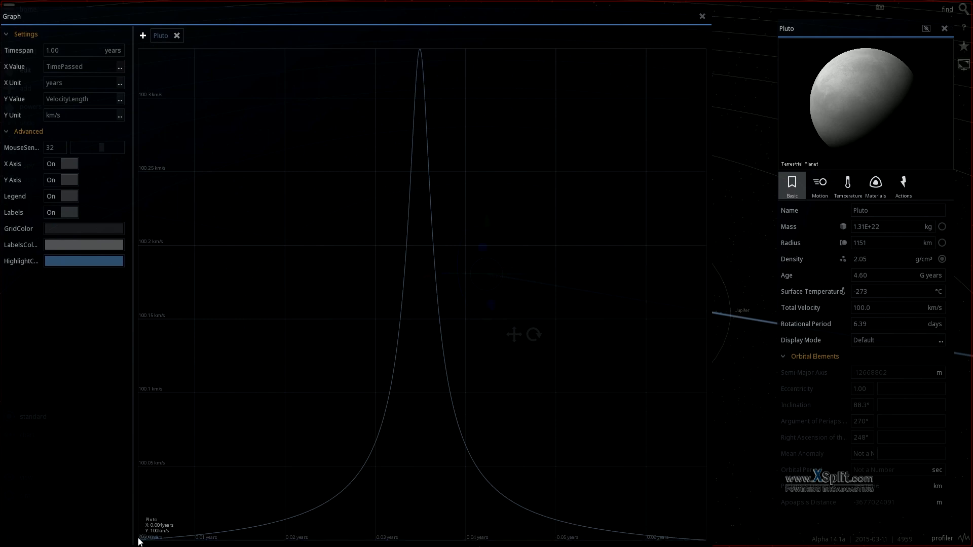
mouse_move(338, 542)
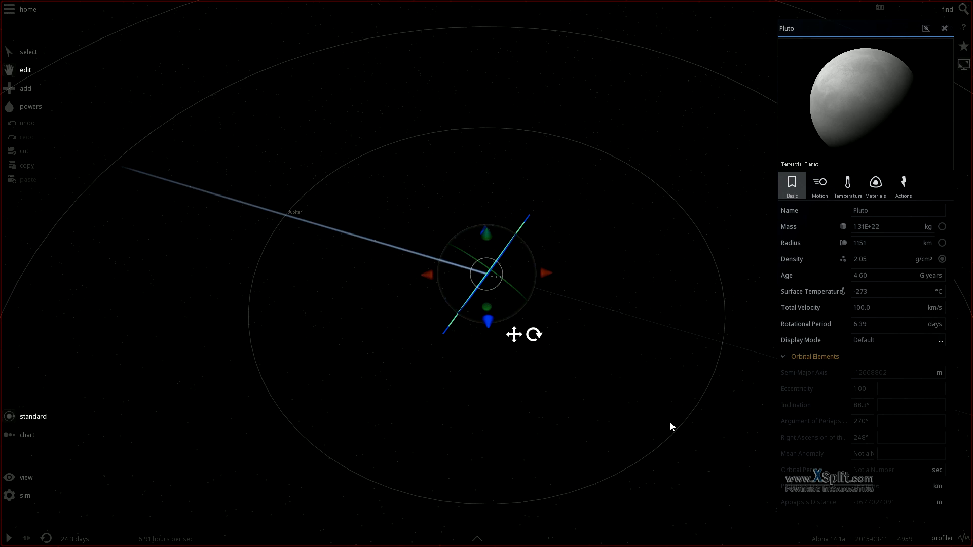
mouse_move(941, 148)
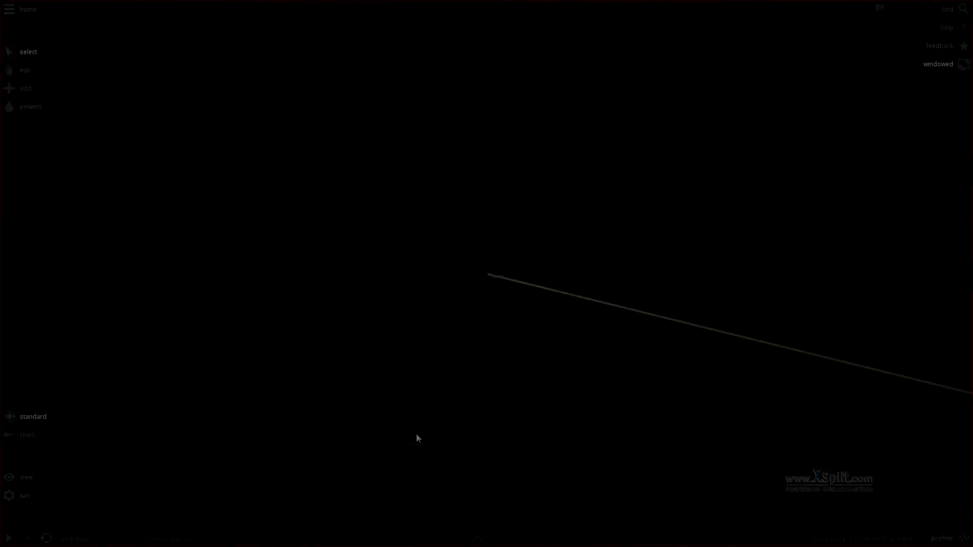
Select Pluto again and enter a total velocity of 35.0 km/s
click(407, 442)
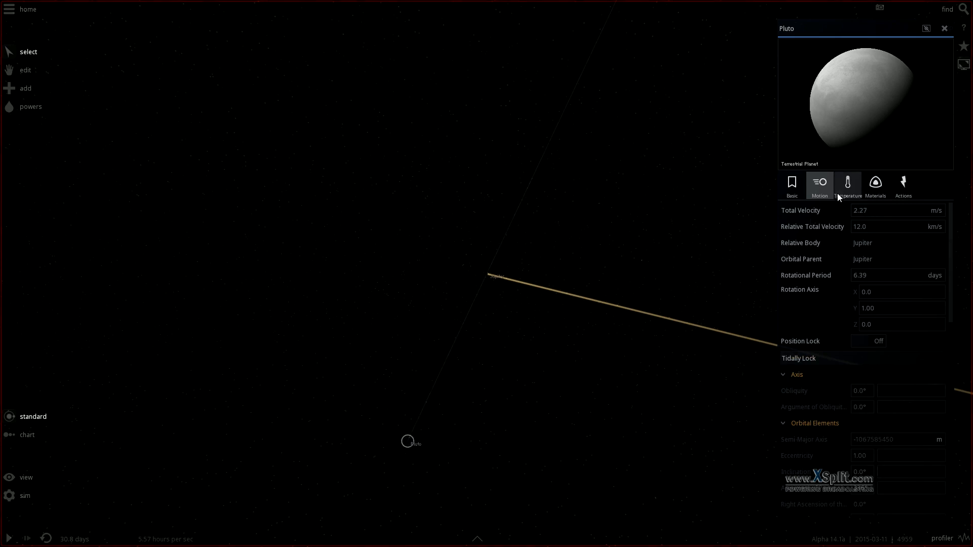
click(894, 210)
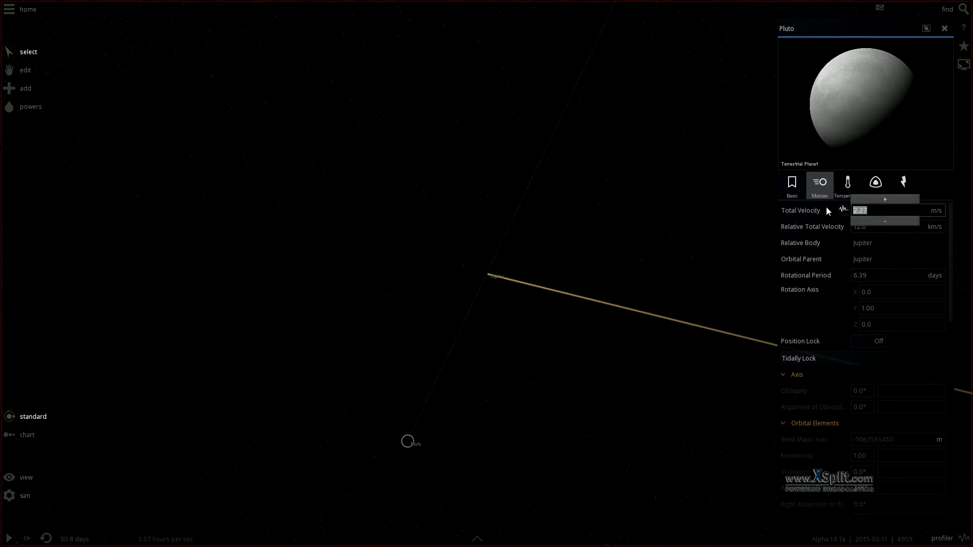
text(3500)
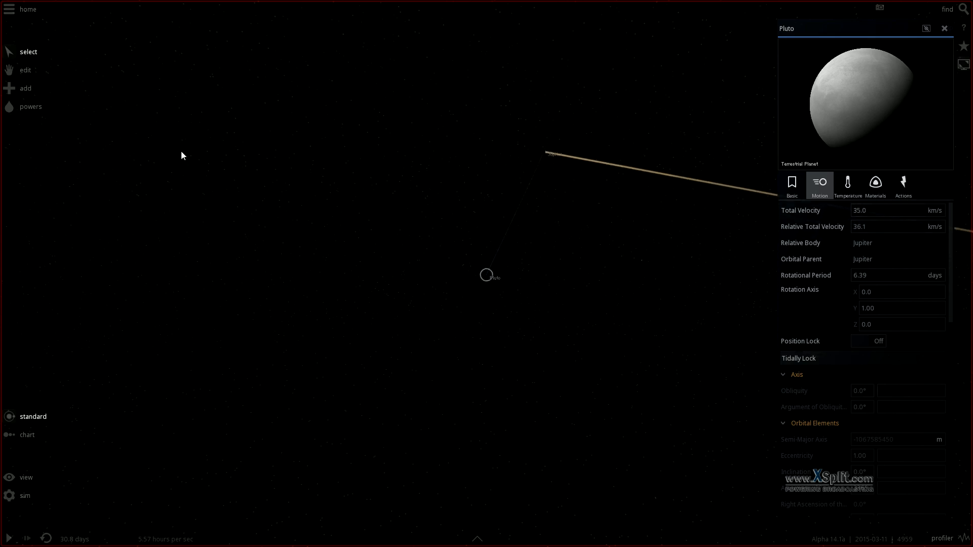
Nudge Pluto's velocity twice with the Edit gizmo, raising it to 37.0 km/s
click(26, 69)
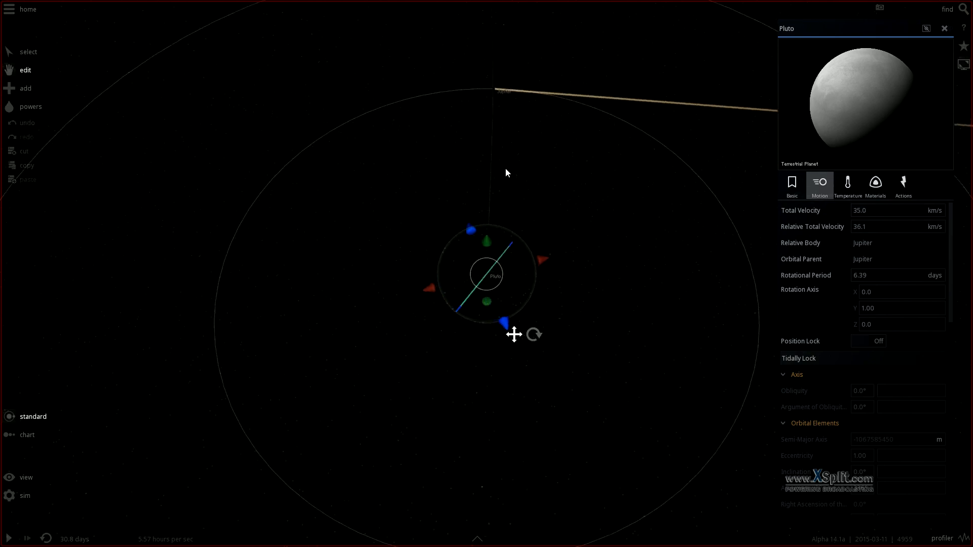
click(875, 341)
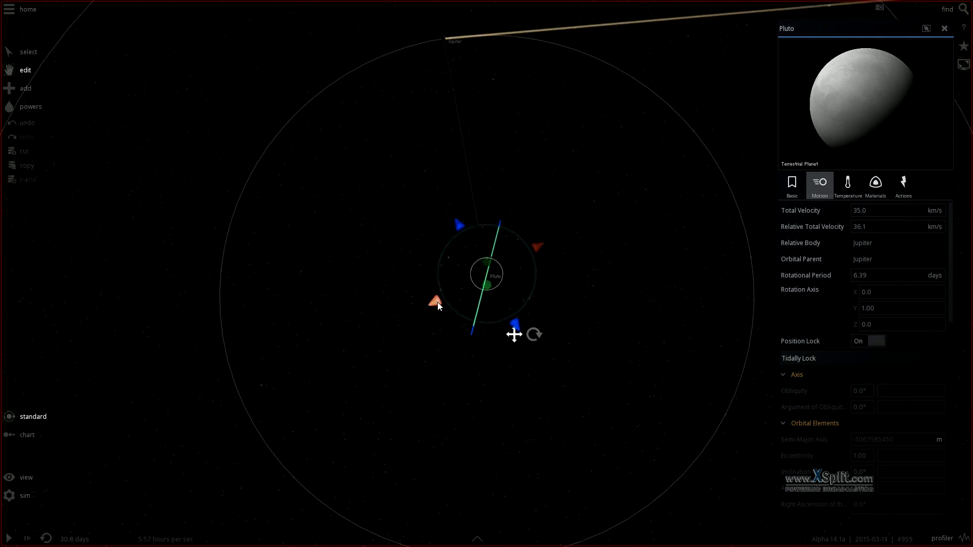
click(875, 341)
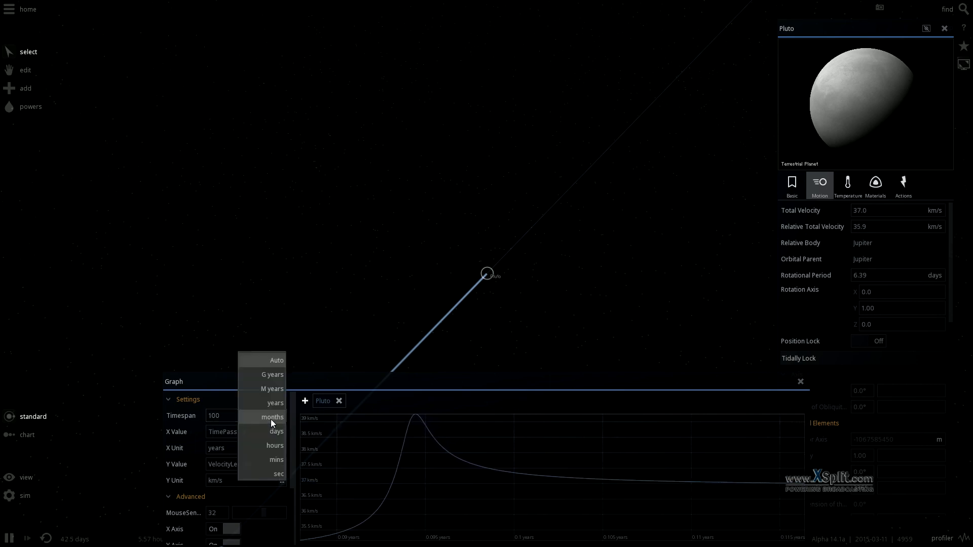
Choose years as the graph timespan unit and enter 1.00 years
click(272, 374)
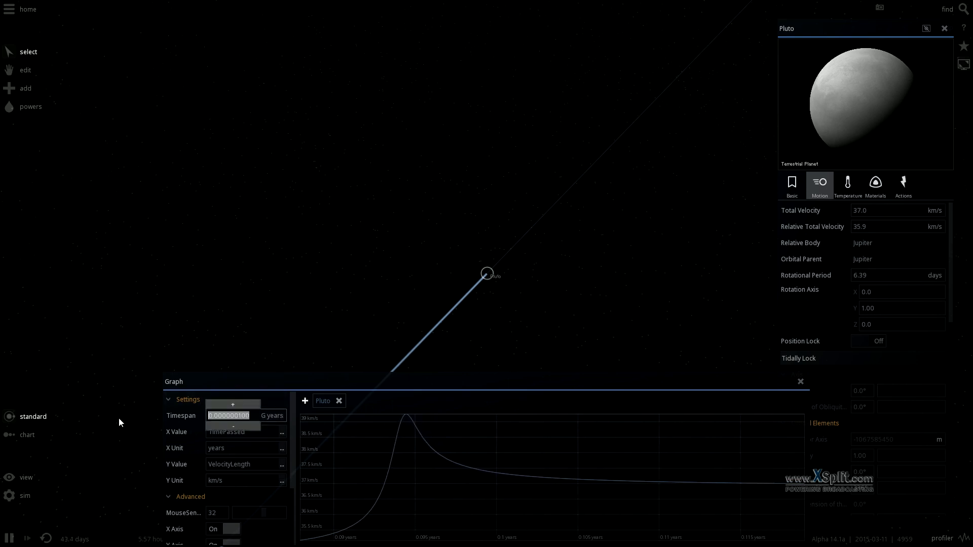
text(1000)
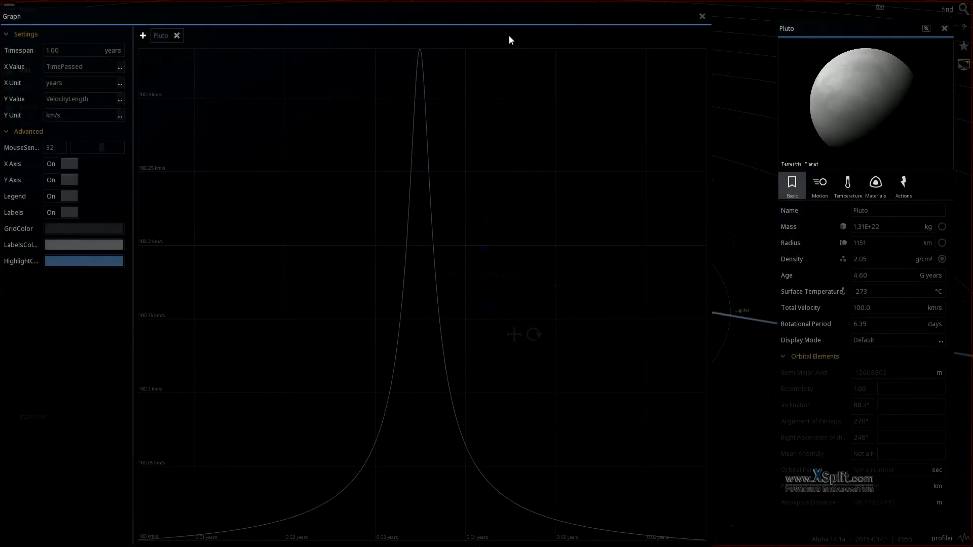
mouse_move(682, 12)
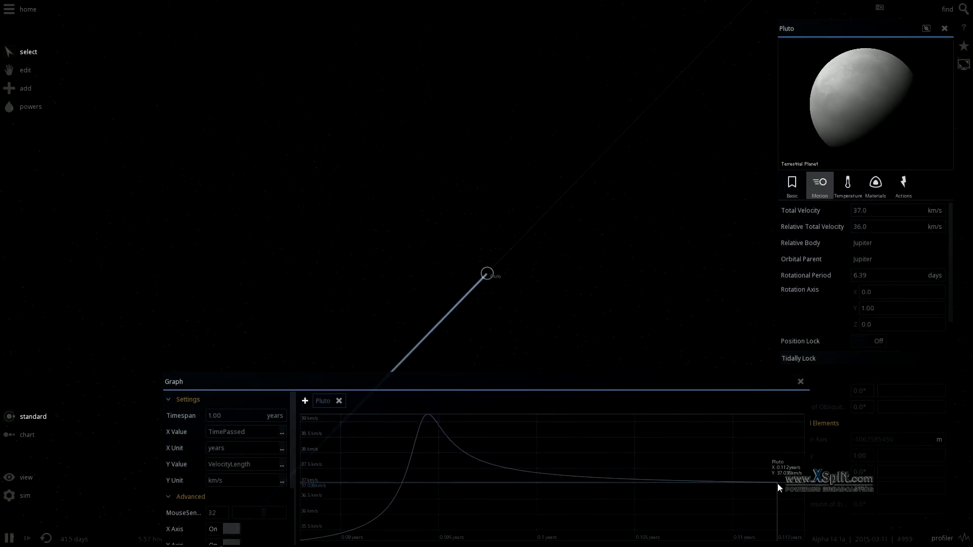
Inspect the graph's final velocity point and re-enter the timespan value 1000
click(242, 415)
text(0.000000100)
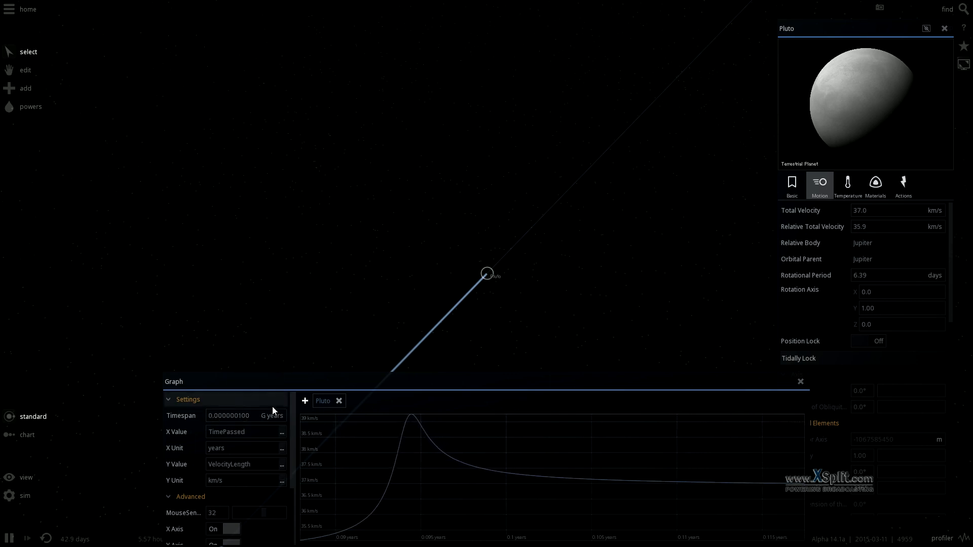
click(229, 415)
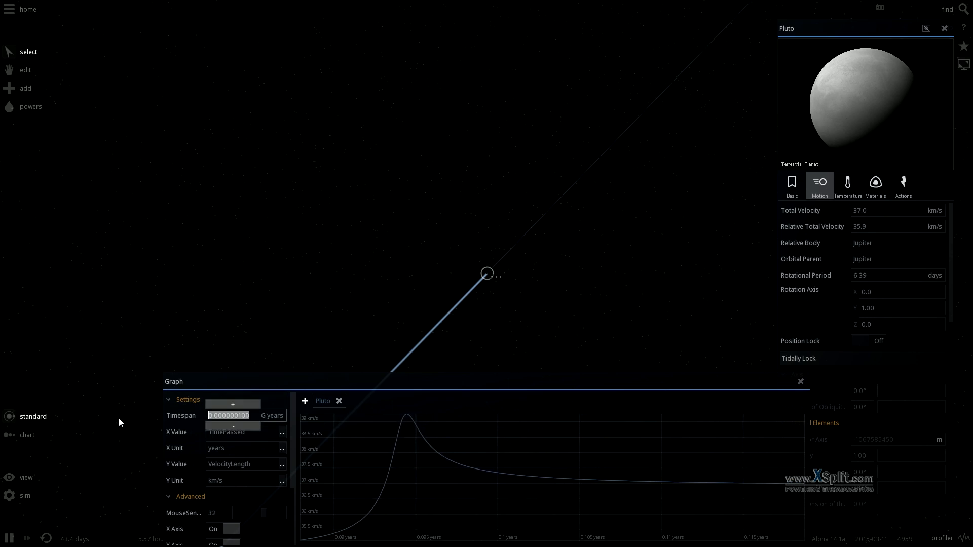
text(1000)
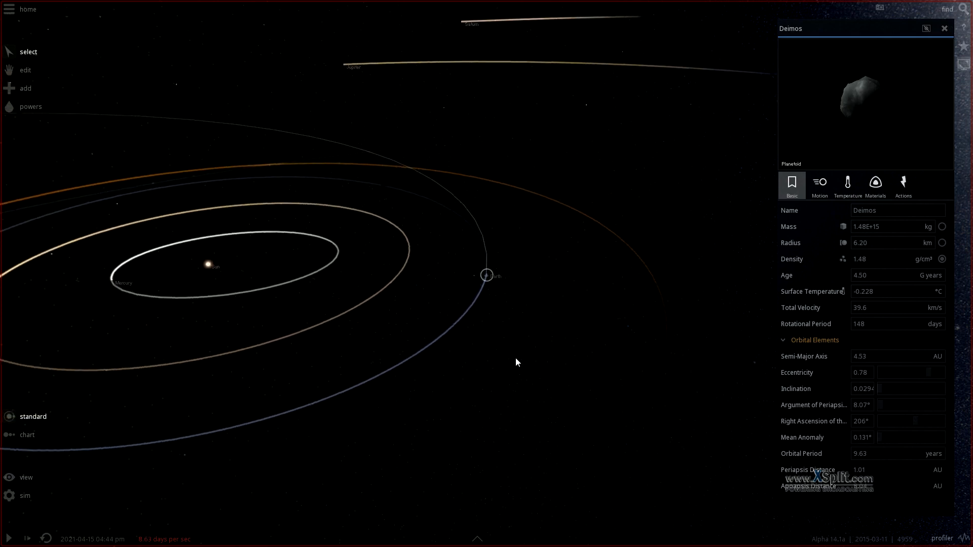
Show Deimos's Motion tab, confirming 45.0 km/s relative to the Sun
click(819, 185)
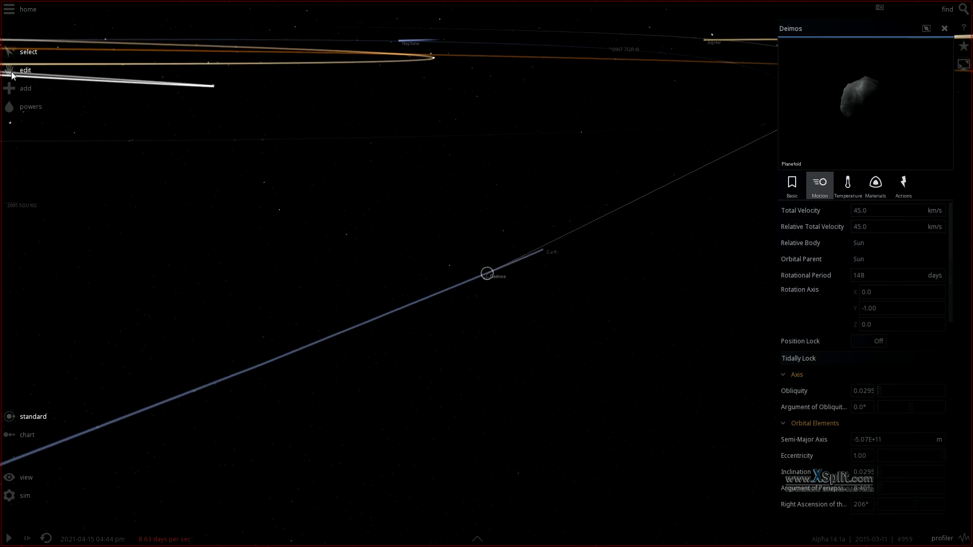
Nudge Deimos's velocity with the Edit gizmo, slowing it to 26.0 km/s
click(25, 69)
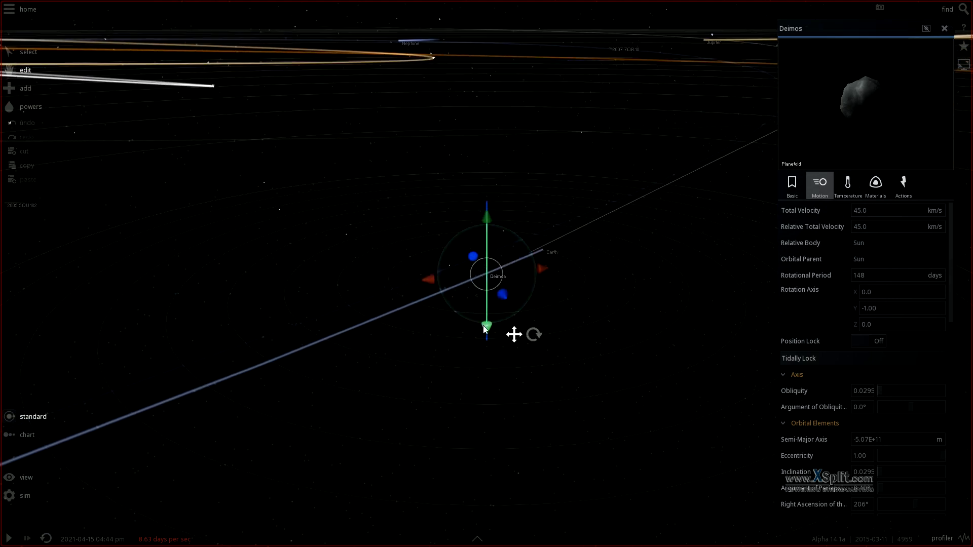
click(875, 341)
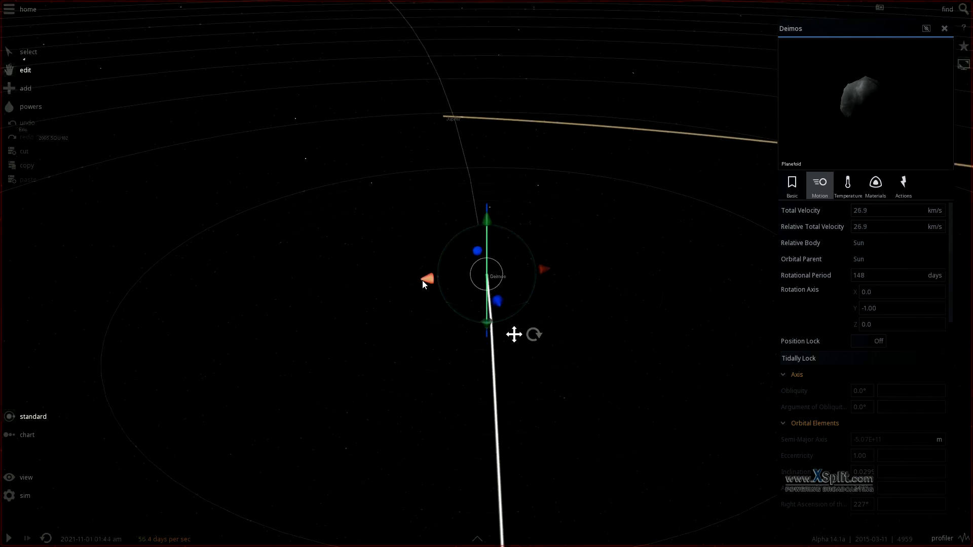
click(875, 341)
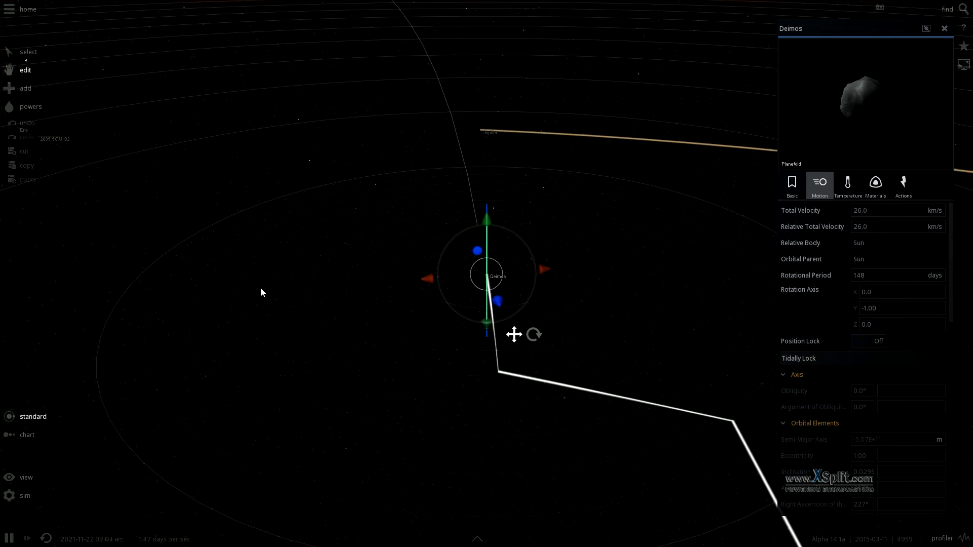
Apply five small gizmo course corrections to Deimos, zigzagging it toward 22.8 km/s
click(877, 340)
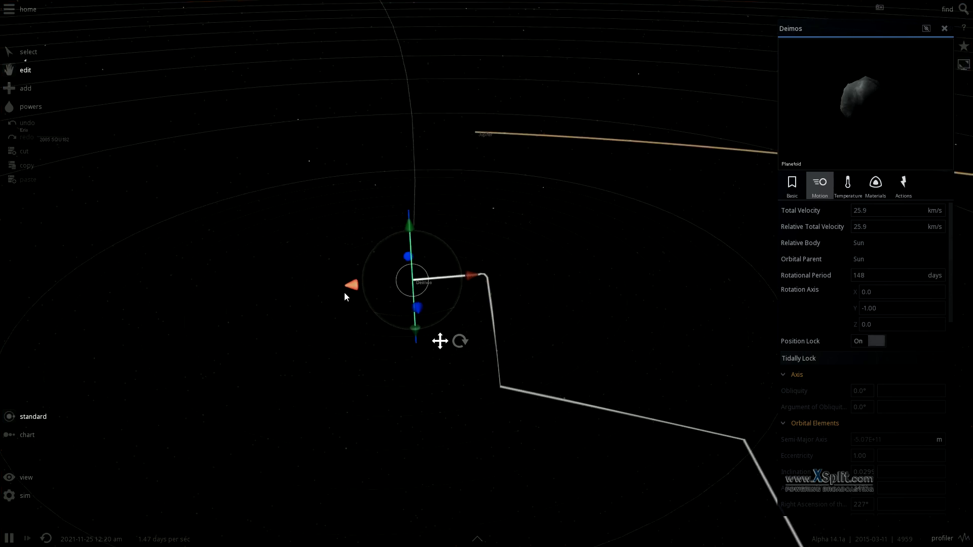
click(876, 340)
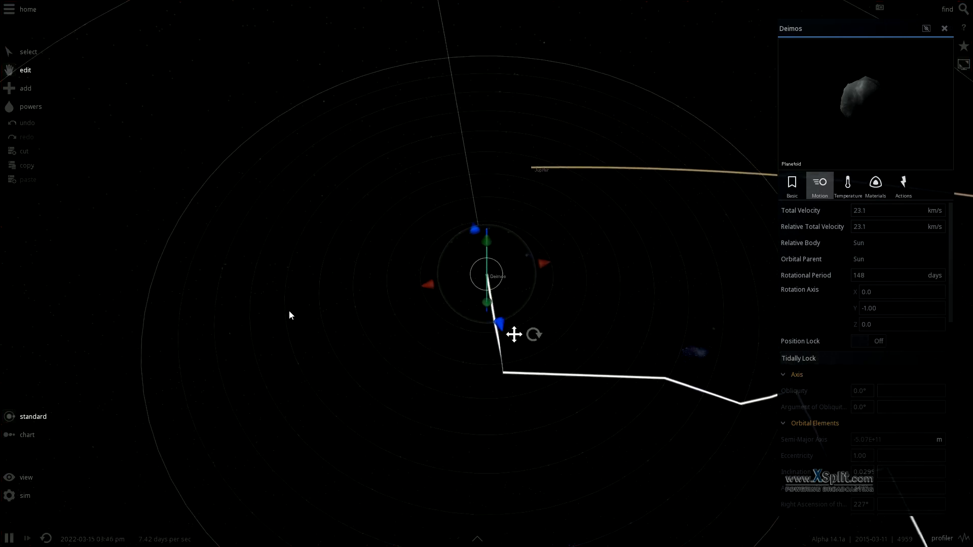
click(876, 340)
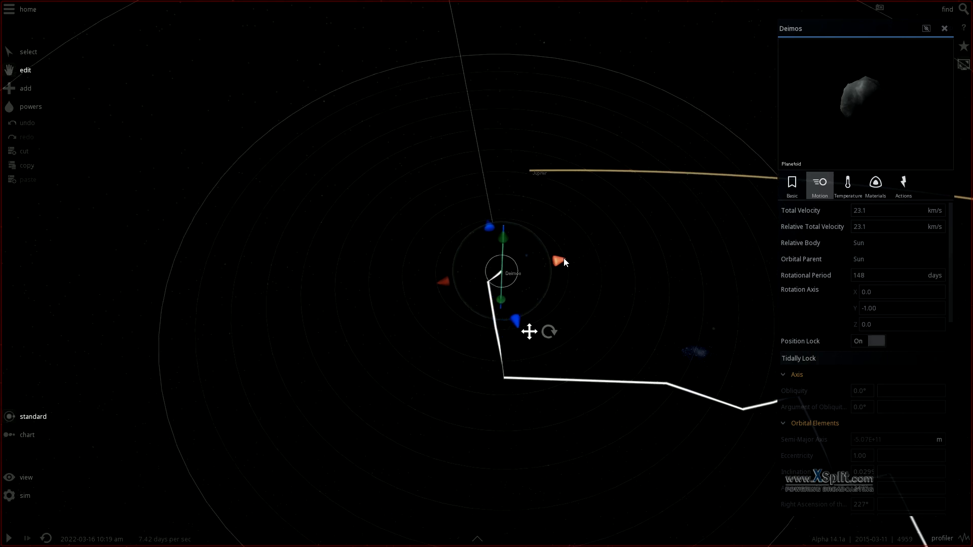
click(876, 340)
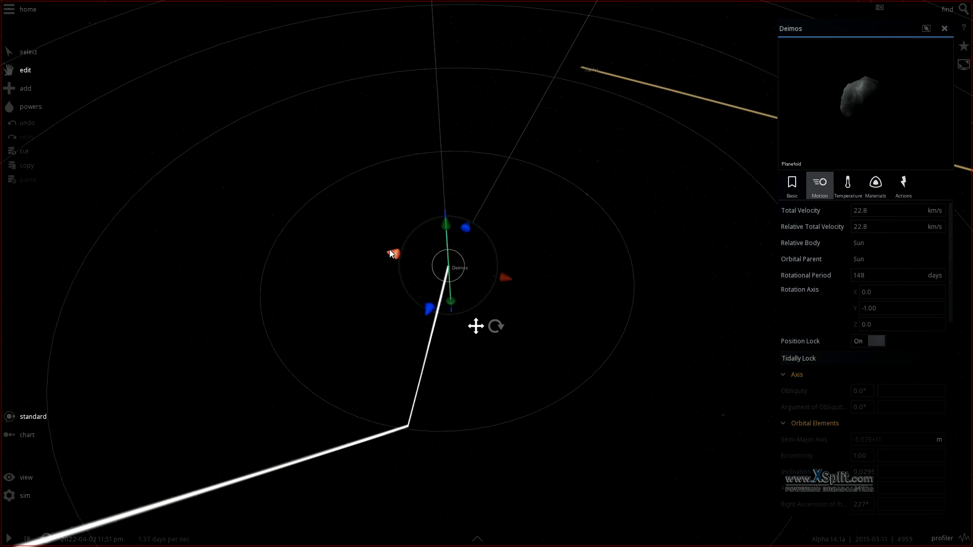
click(877, 341)
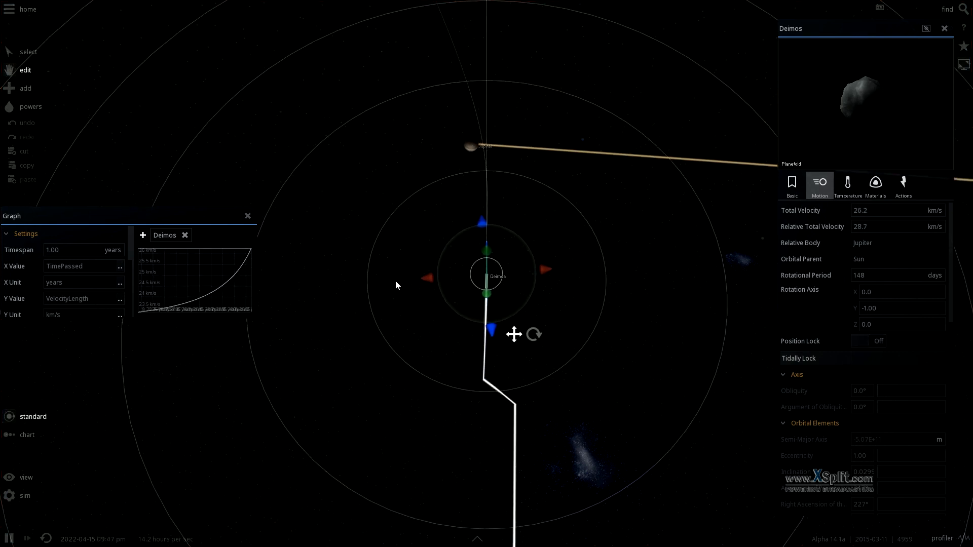
Nudge Deimos toward Jupiter with two small velocity-handle corrections, swinging it past at speed
click(877, 341)
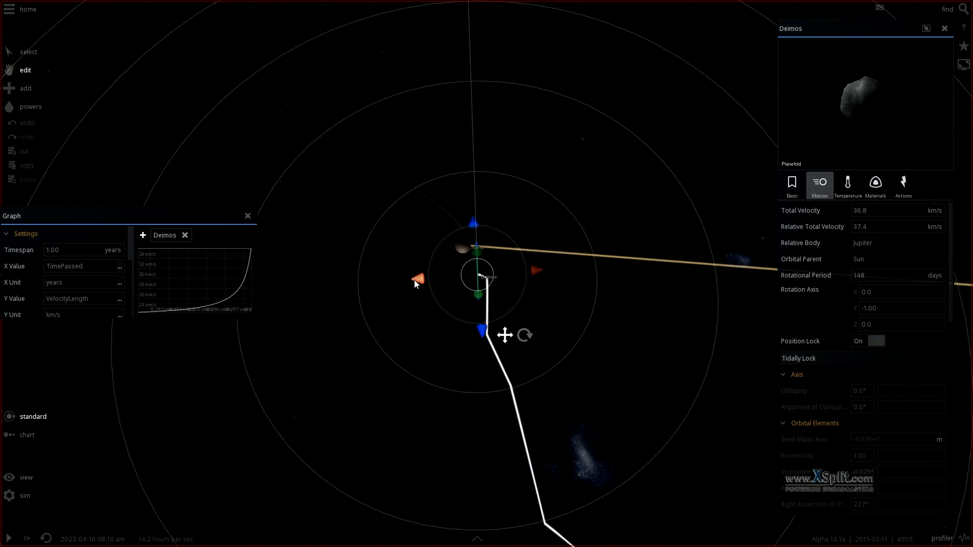
click(876, 341)
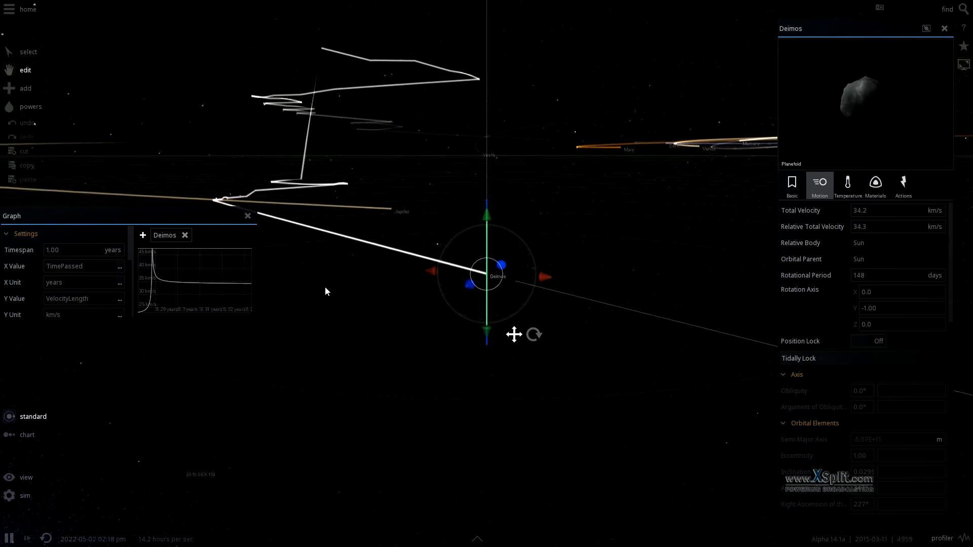
mouse_move(214, 287)
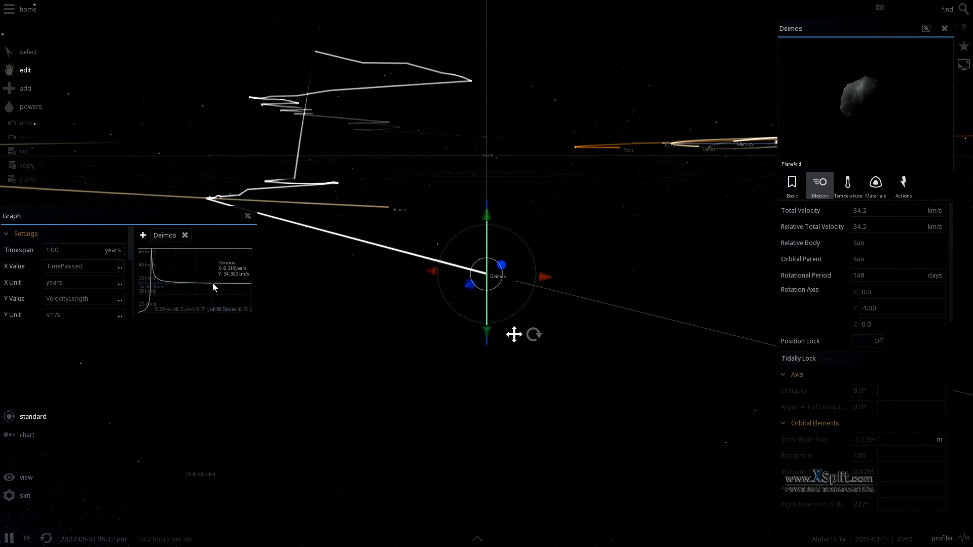